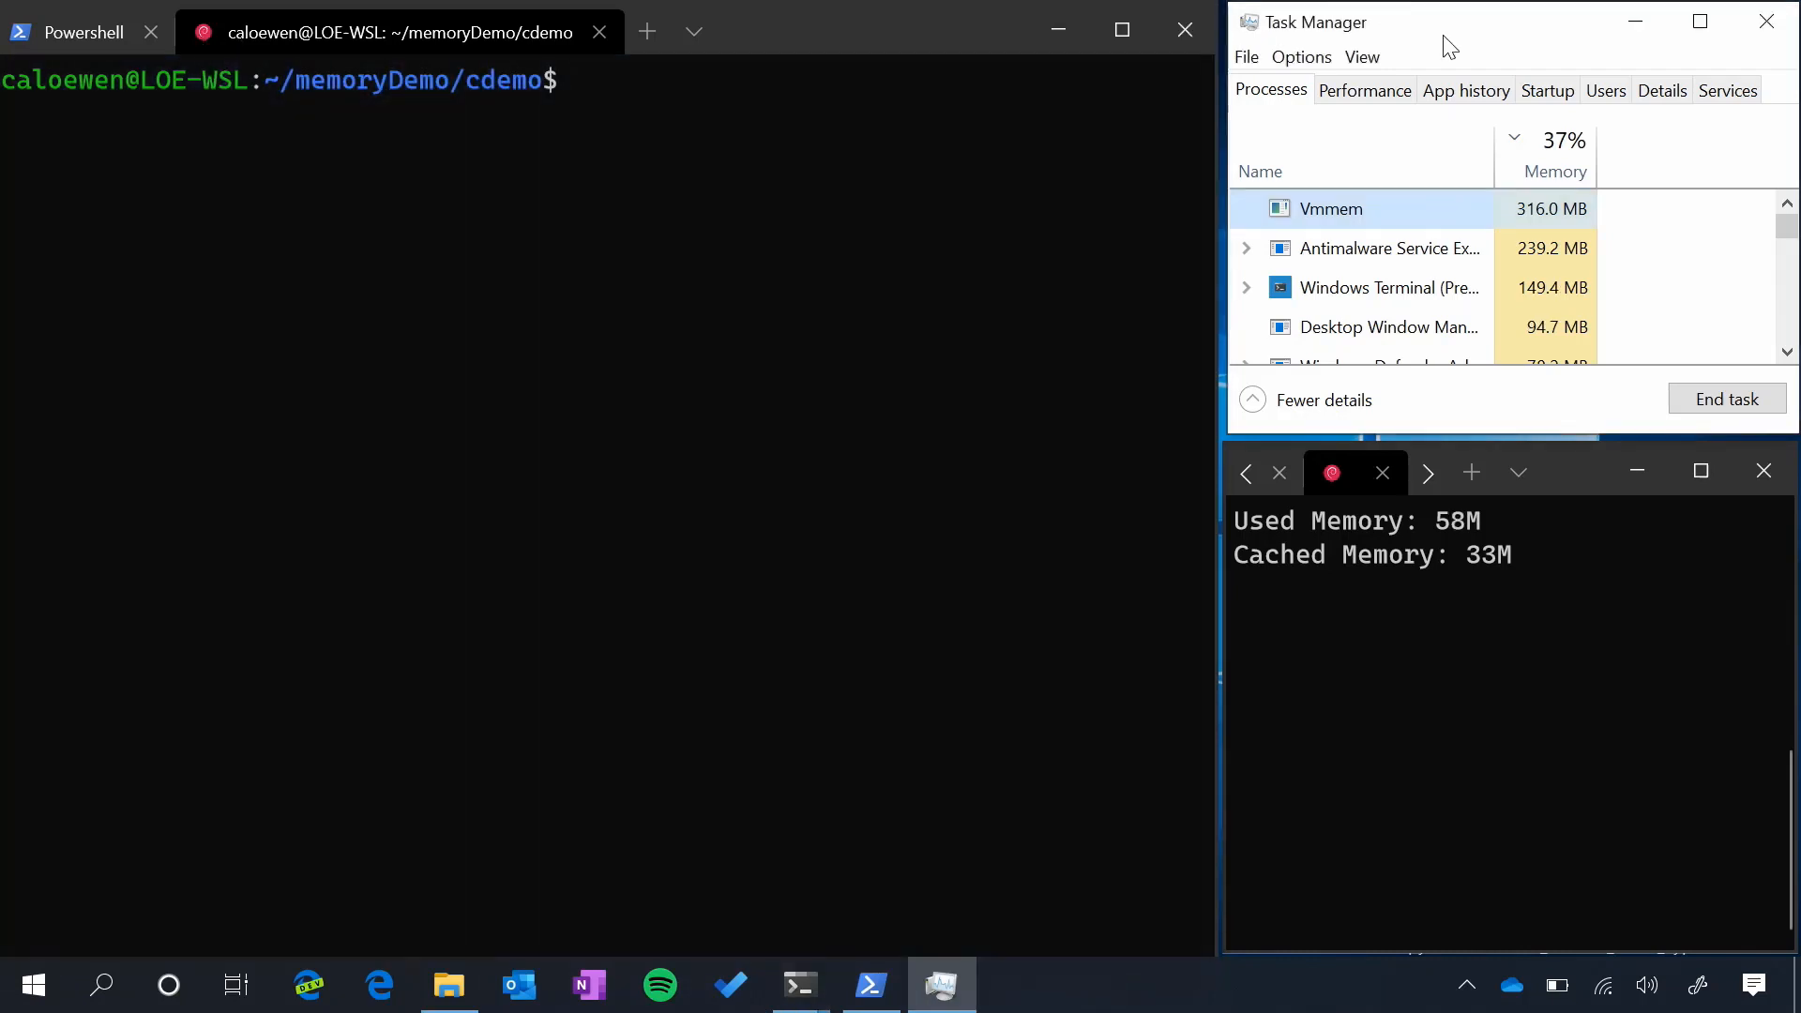
{"action": "mouse_move", "coordinate": [1324, 225]}
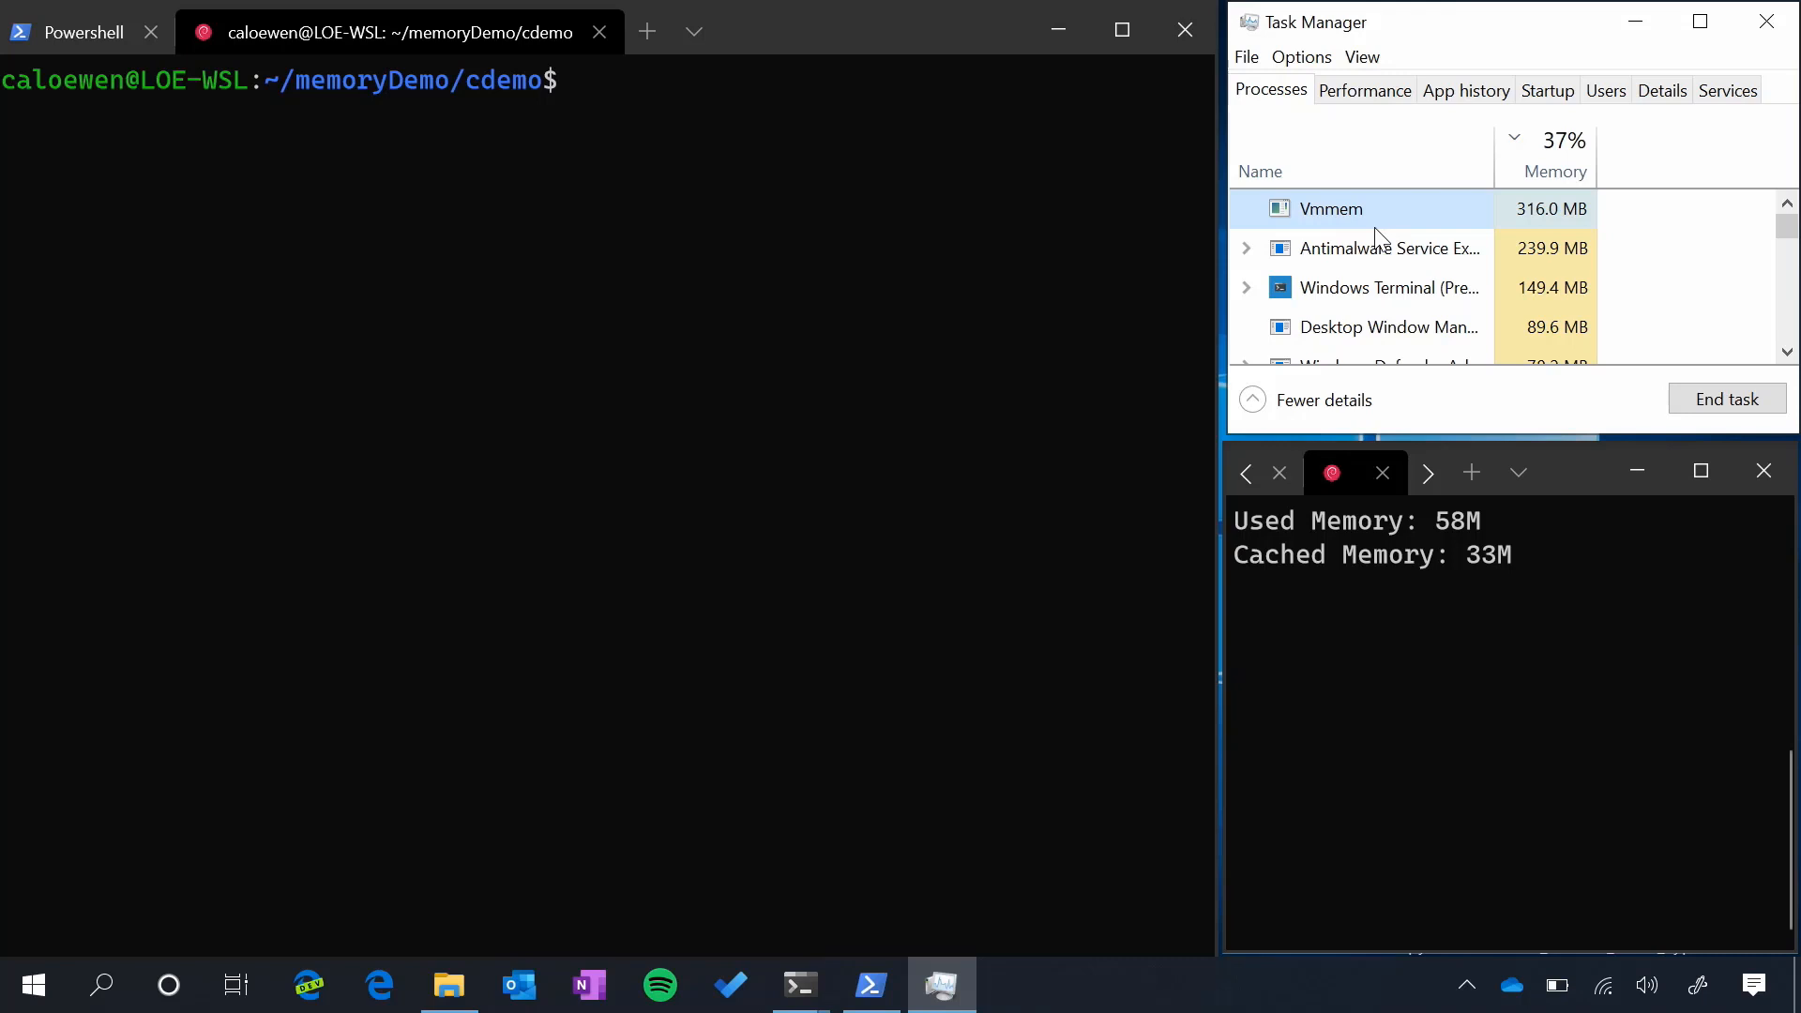
{"action": "mouse_move", "coordinate": [1537, 227]}
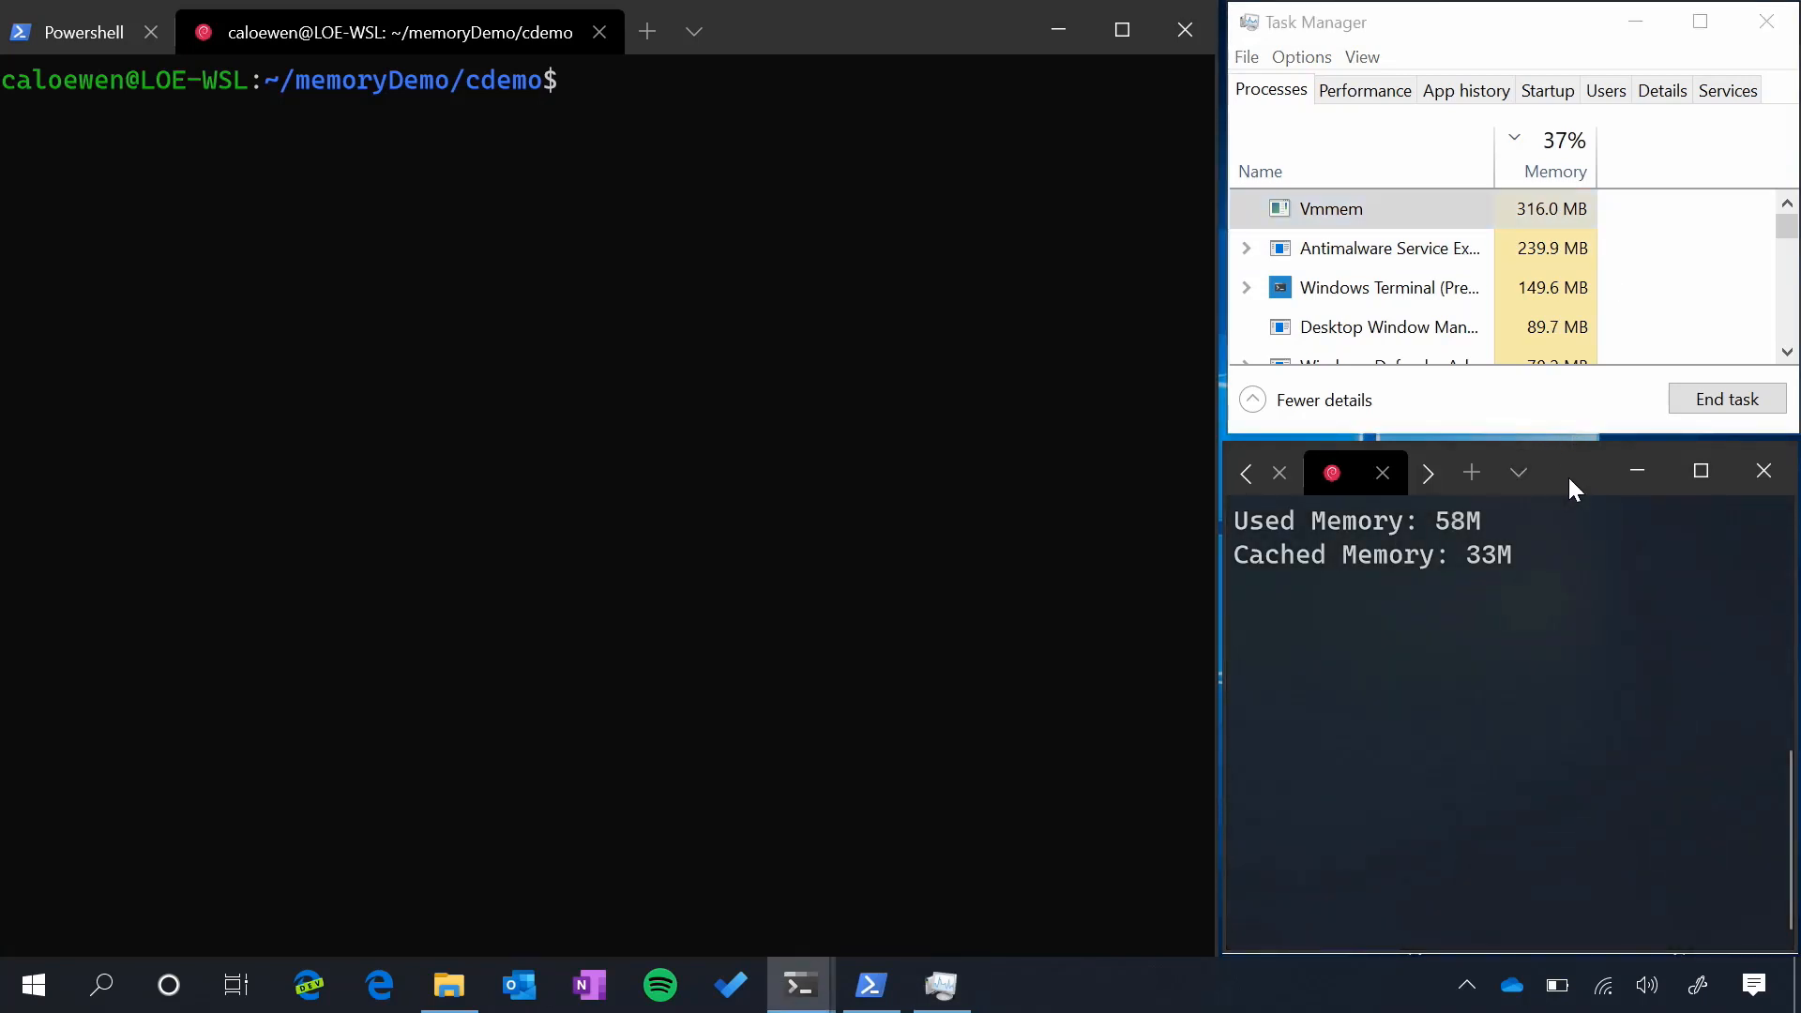
{"action": "mouse_move", "coordinate": [1317, 515]}
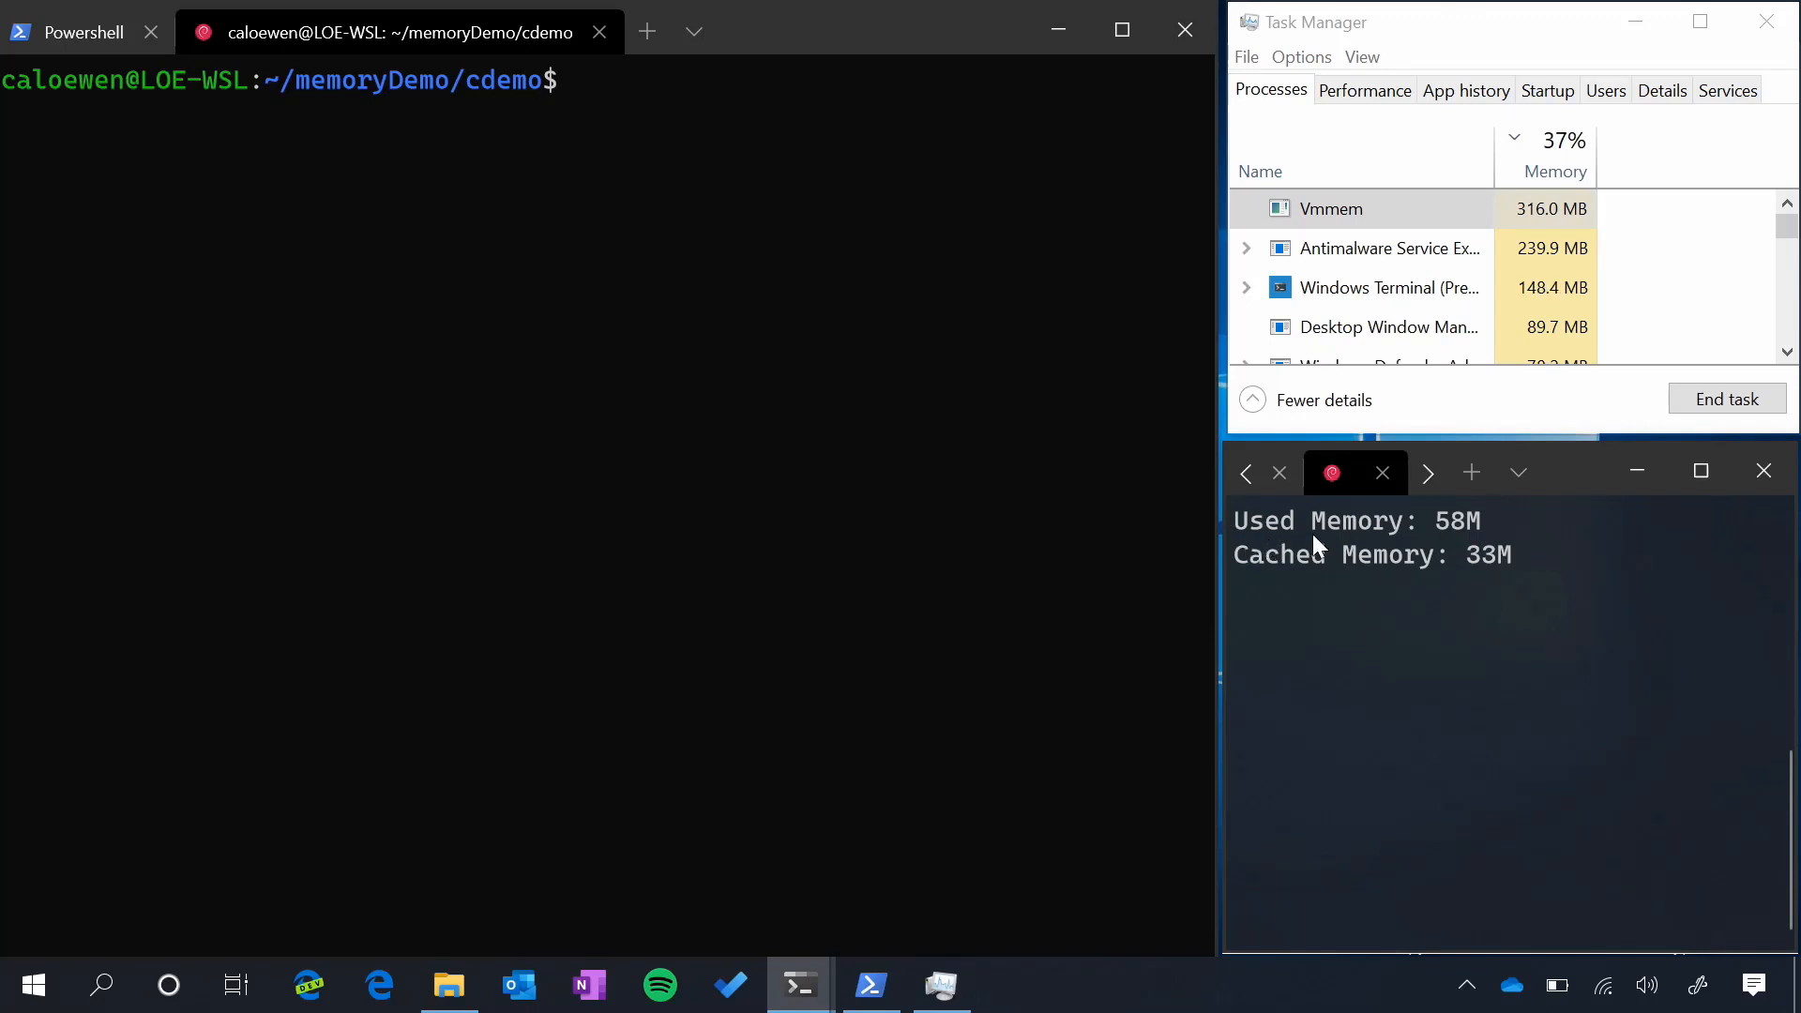
{"action": "mouse_move", "coordinate": [1458, 542]}
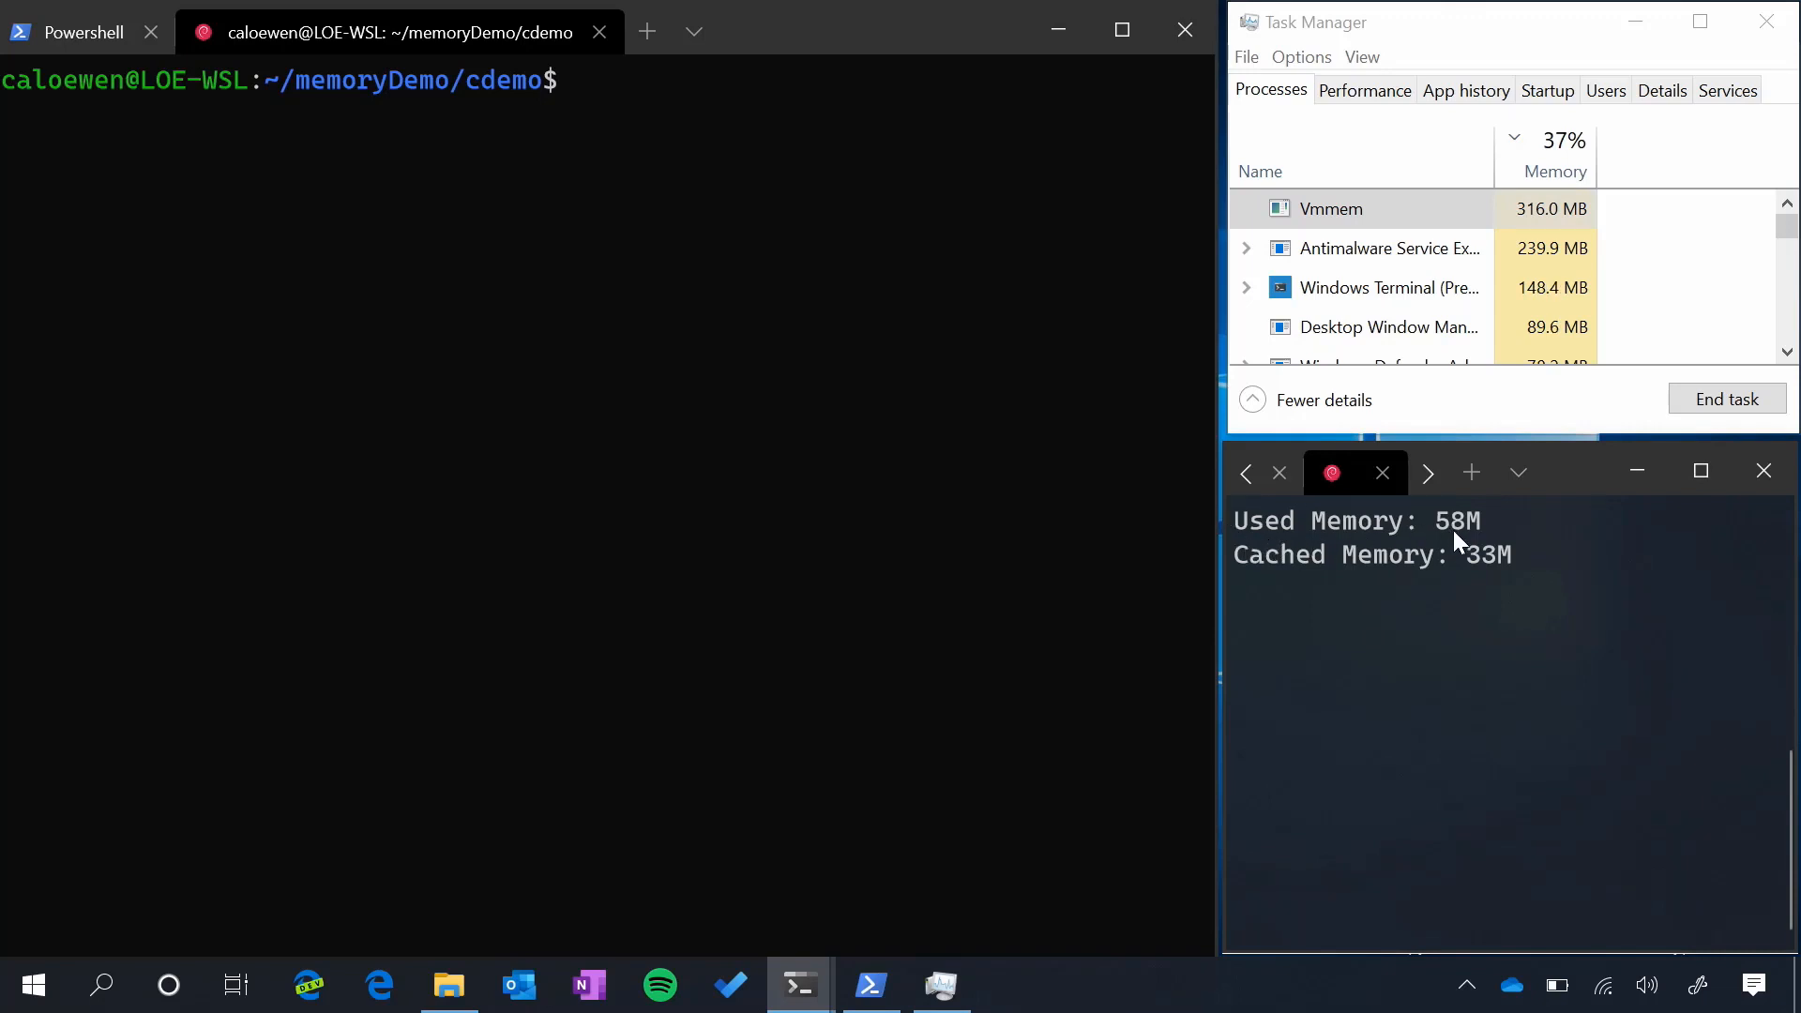
{"action": "mouse_move", "coordinate": [1510, 606]}
{"action": "type", "text": "ls"}
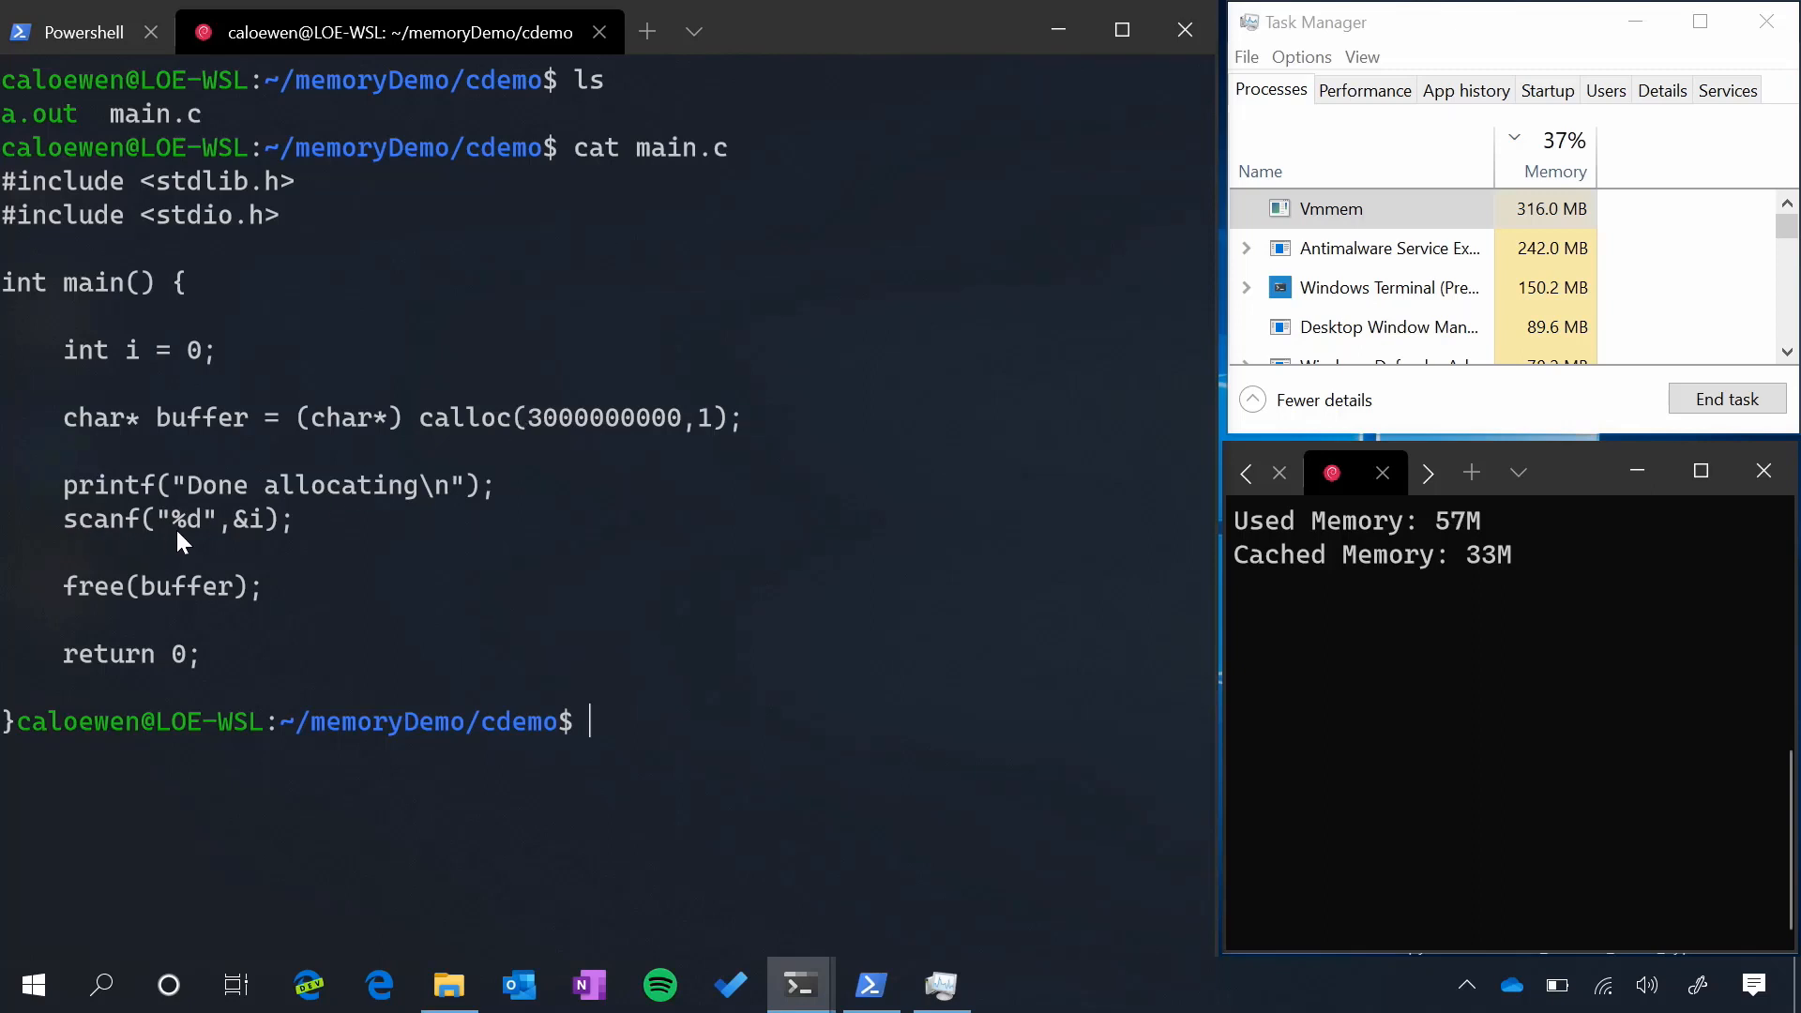
{"action": "mouse_move", "coordinate": [542, 488]}
{"action": "type", "text": "gcc main.c"}
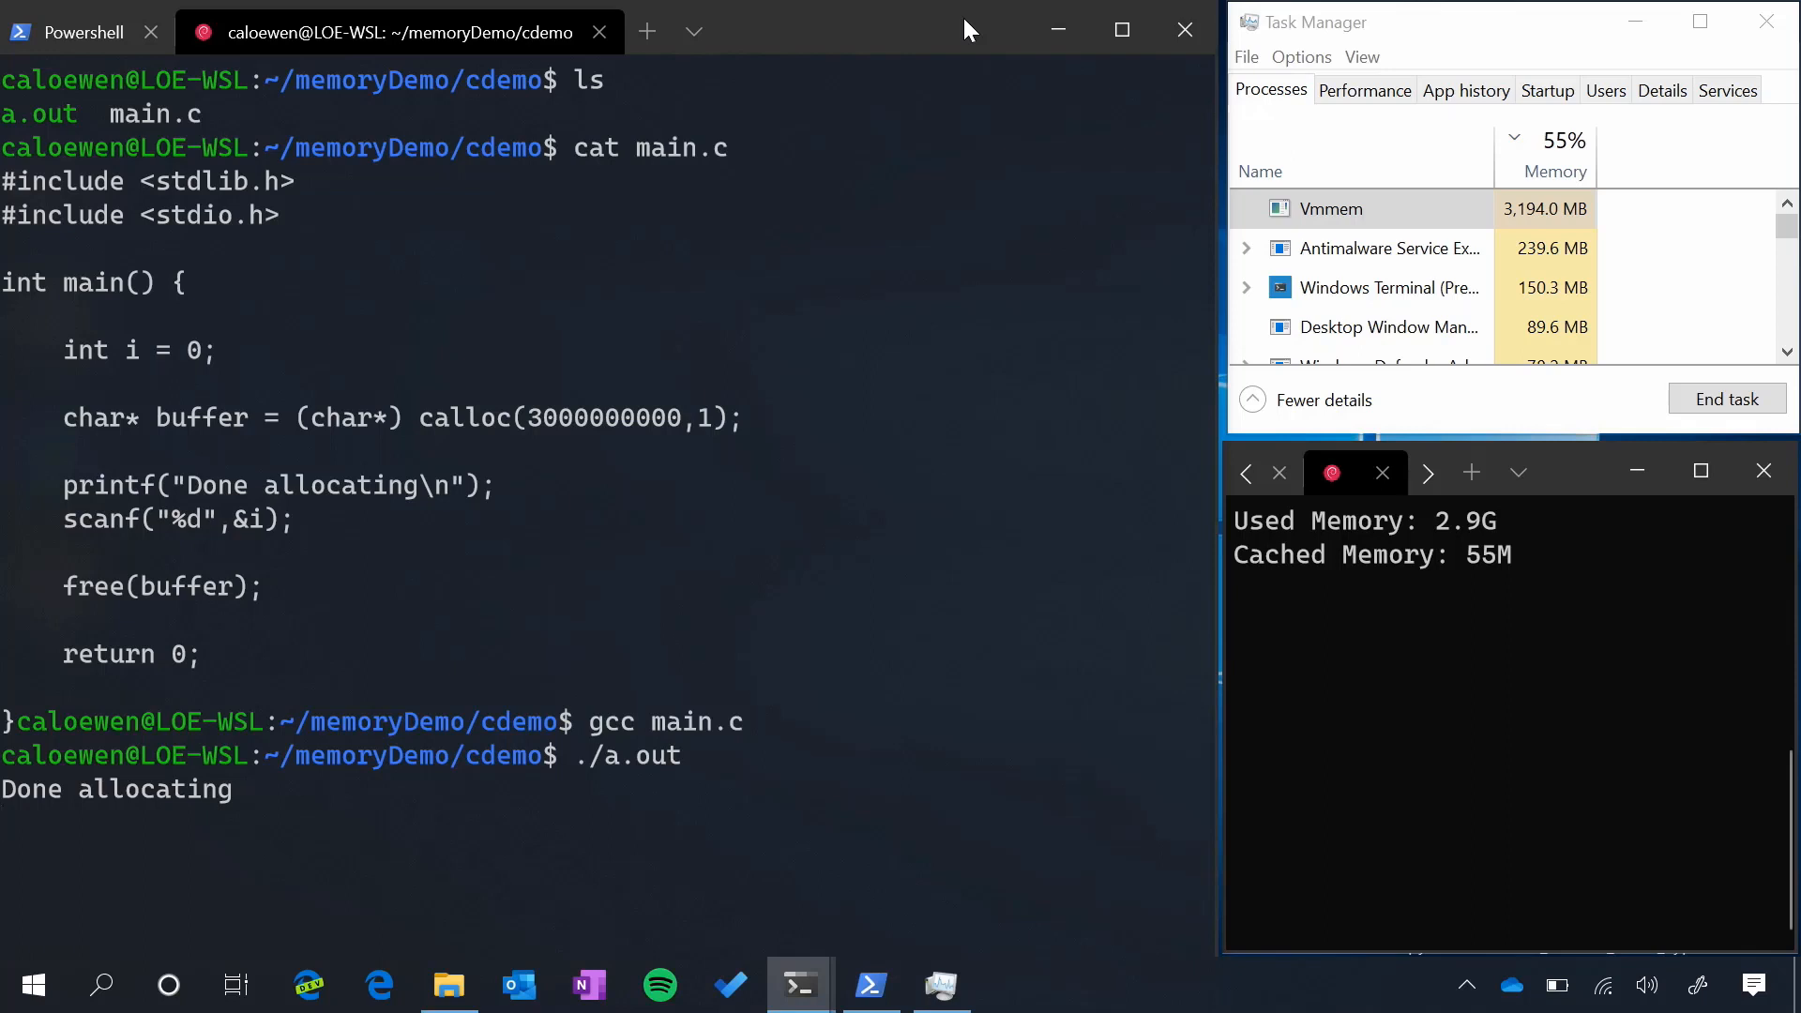
Enter a character so a.out frees its buffer and exits, letting Vmmem fall to 334 MB
{"action": "type", "text": "s"}
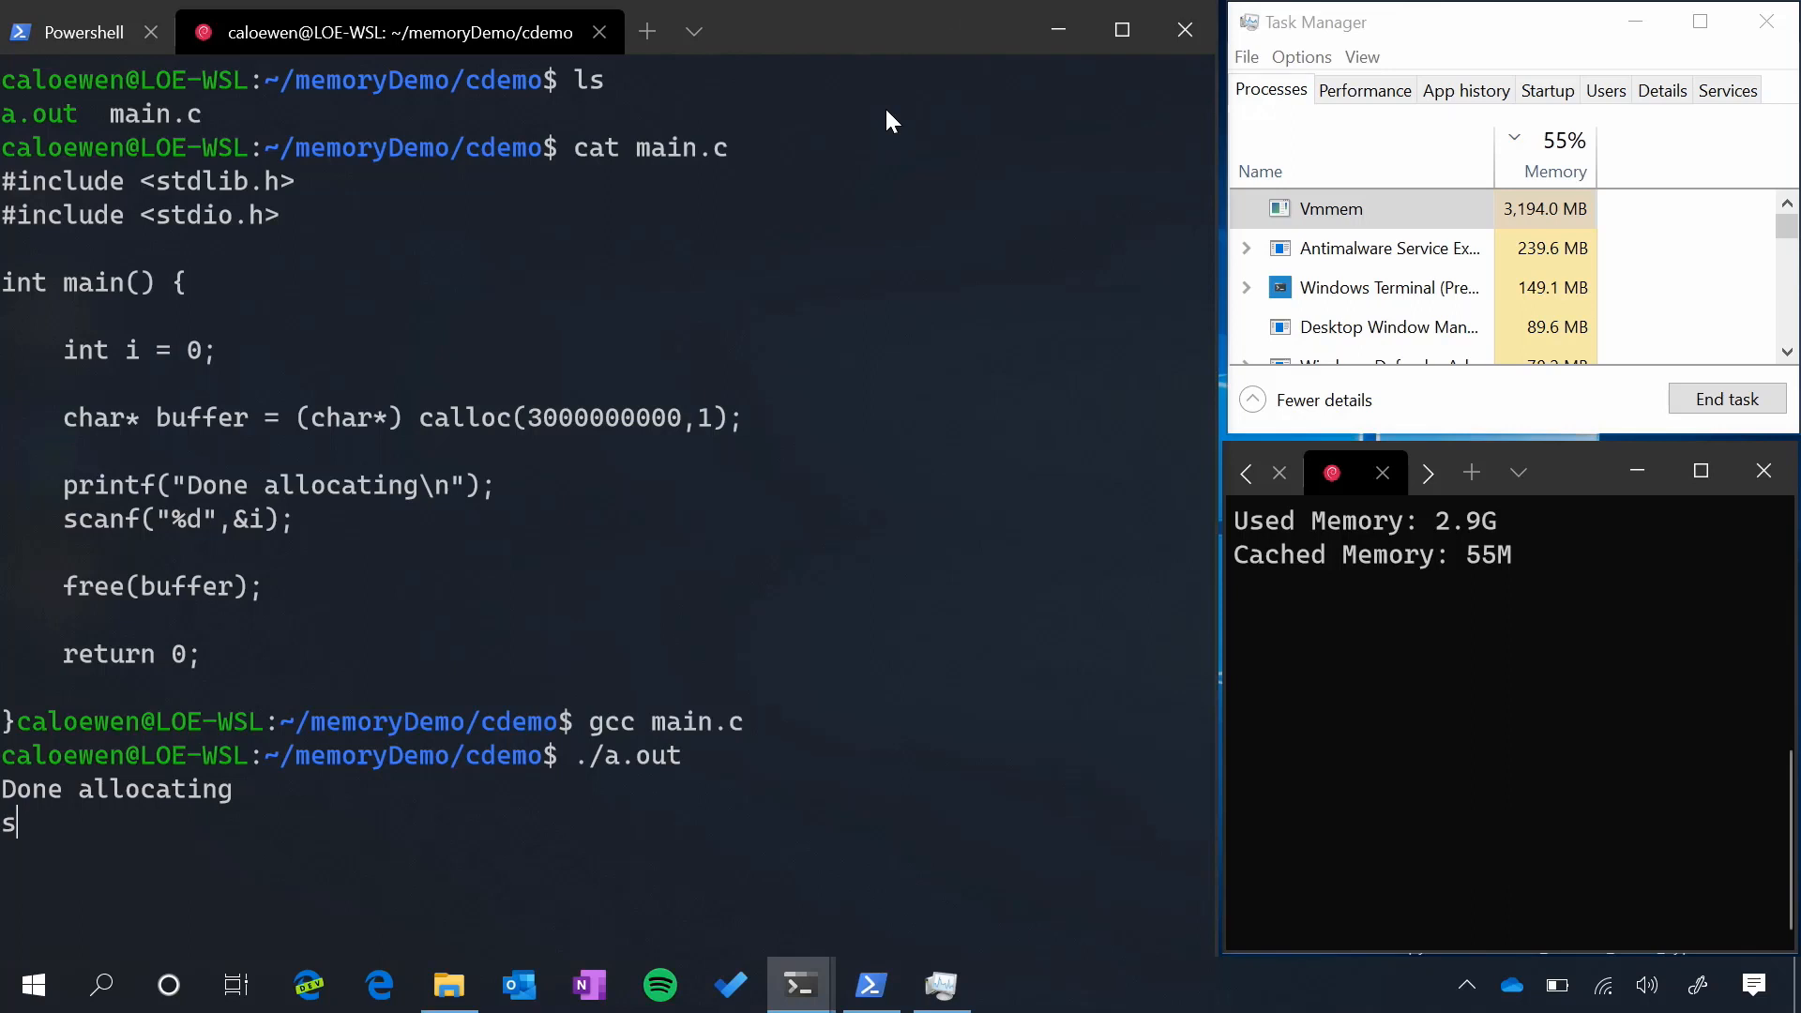
{"action": "key", "text": "Return"}
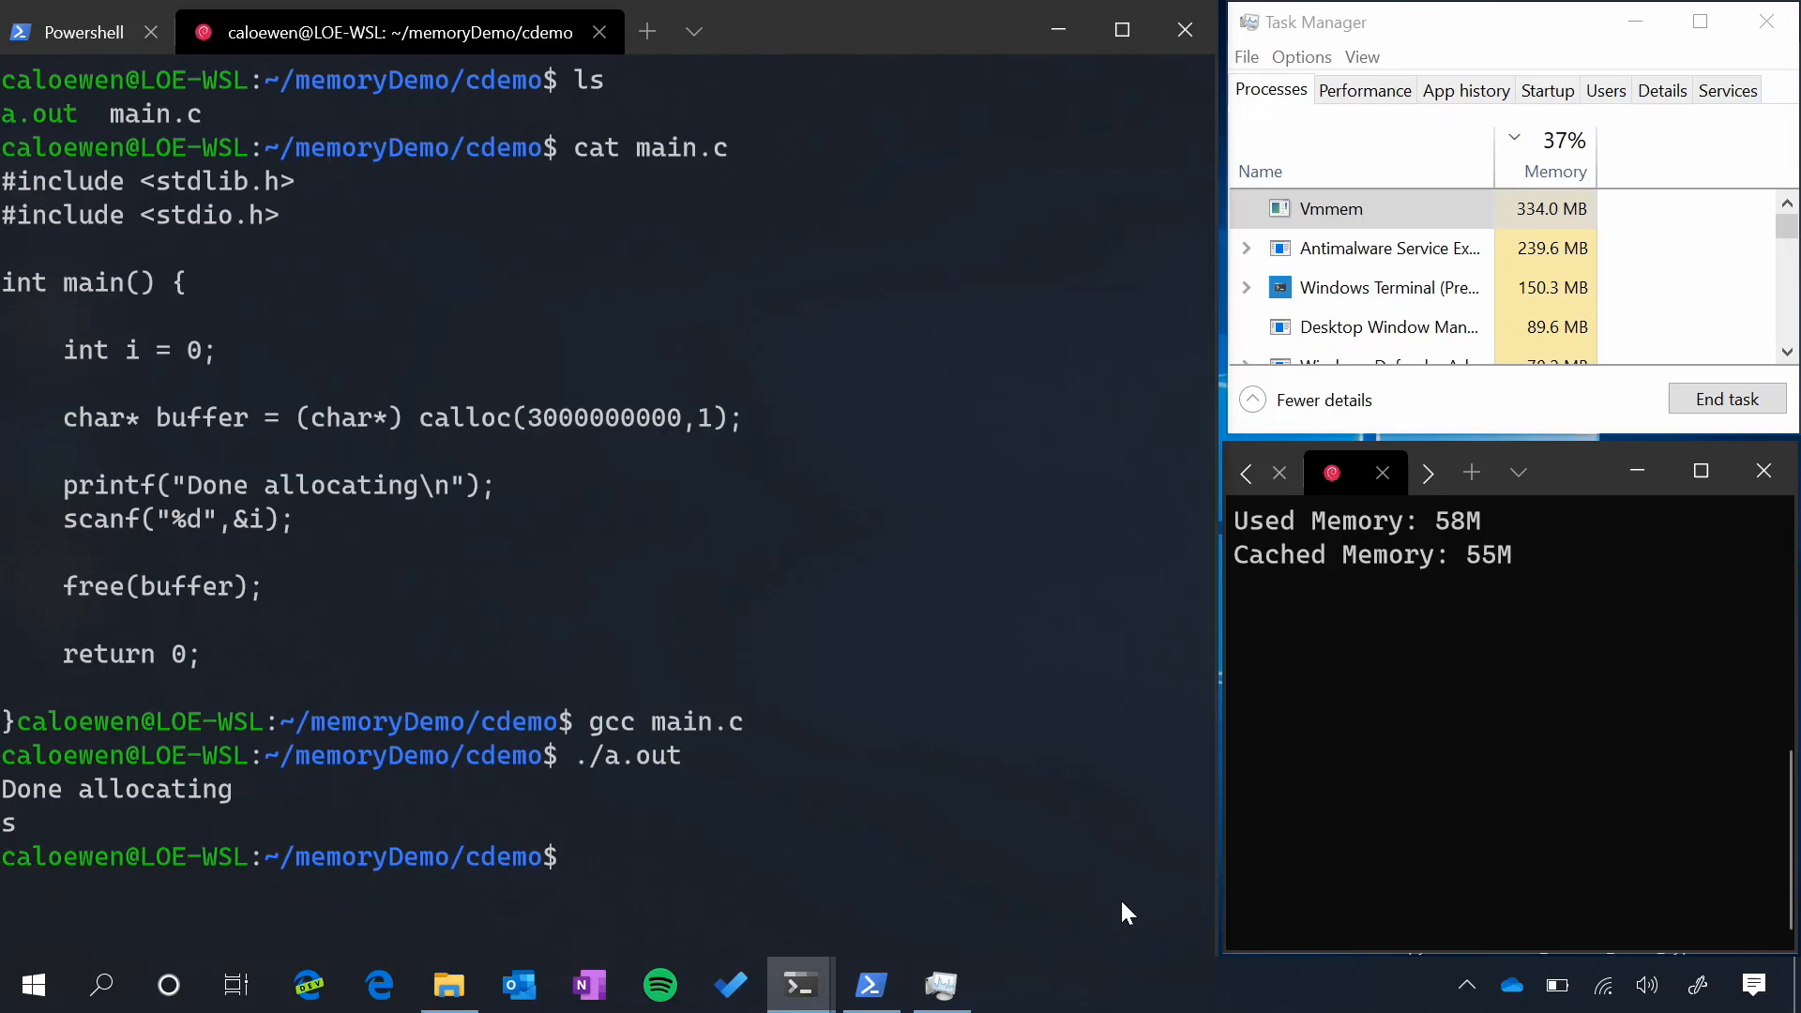
Clear the screen and start the Docker service with sudo /etc/init.d/docker start
{"action": "type", "text": "cle"}
{"action": "type", "text": "cd"}
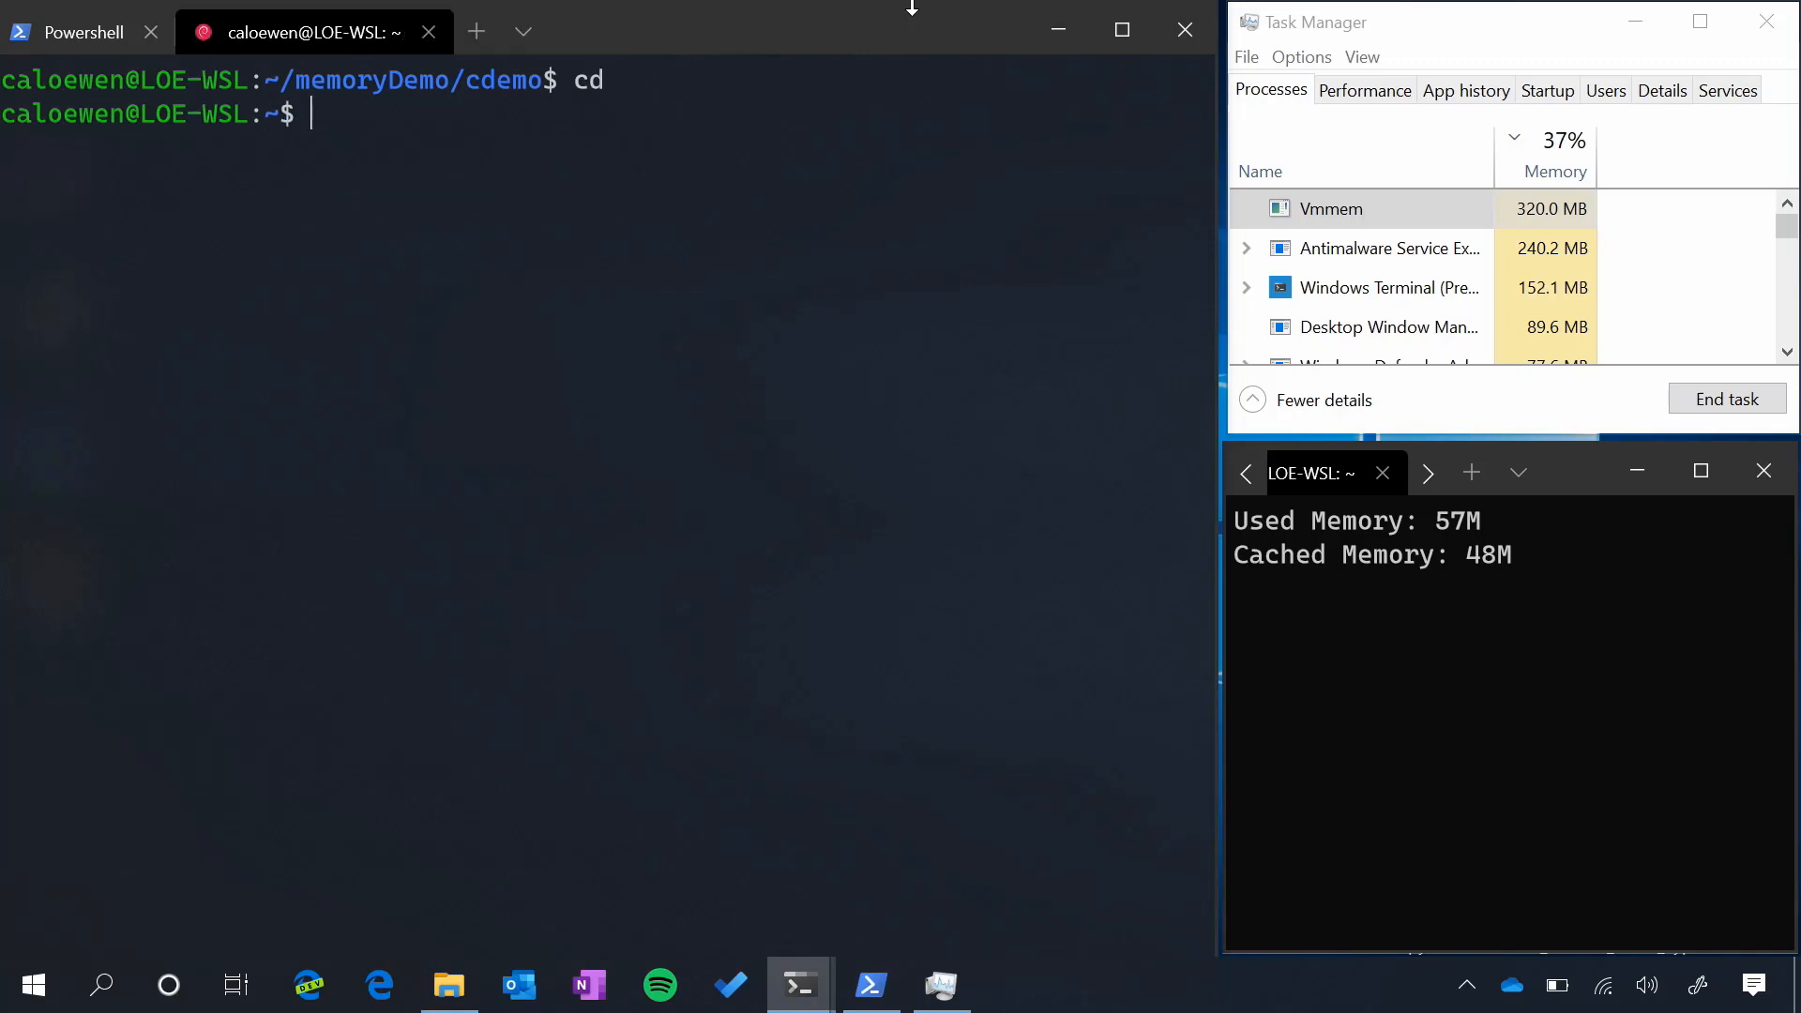
{"action": "type", "text": "sudo /"}
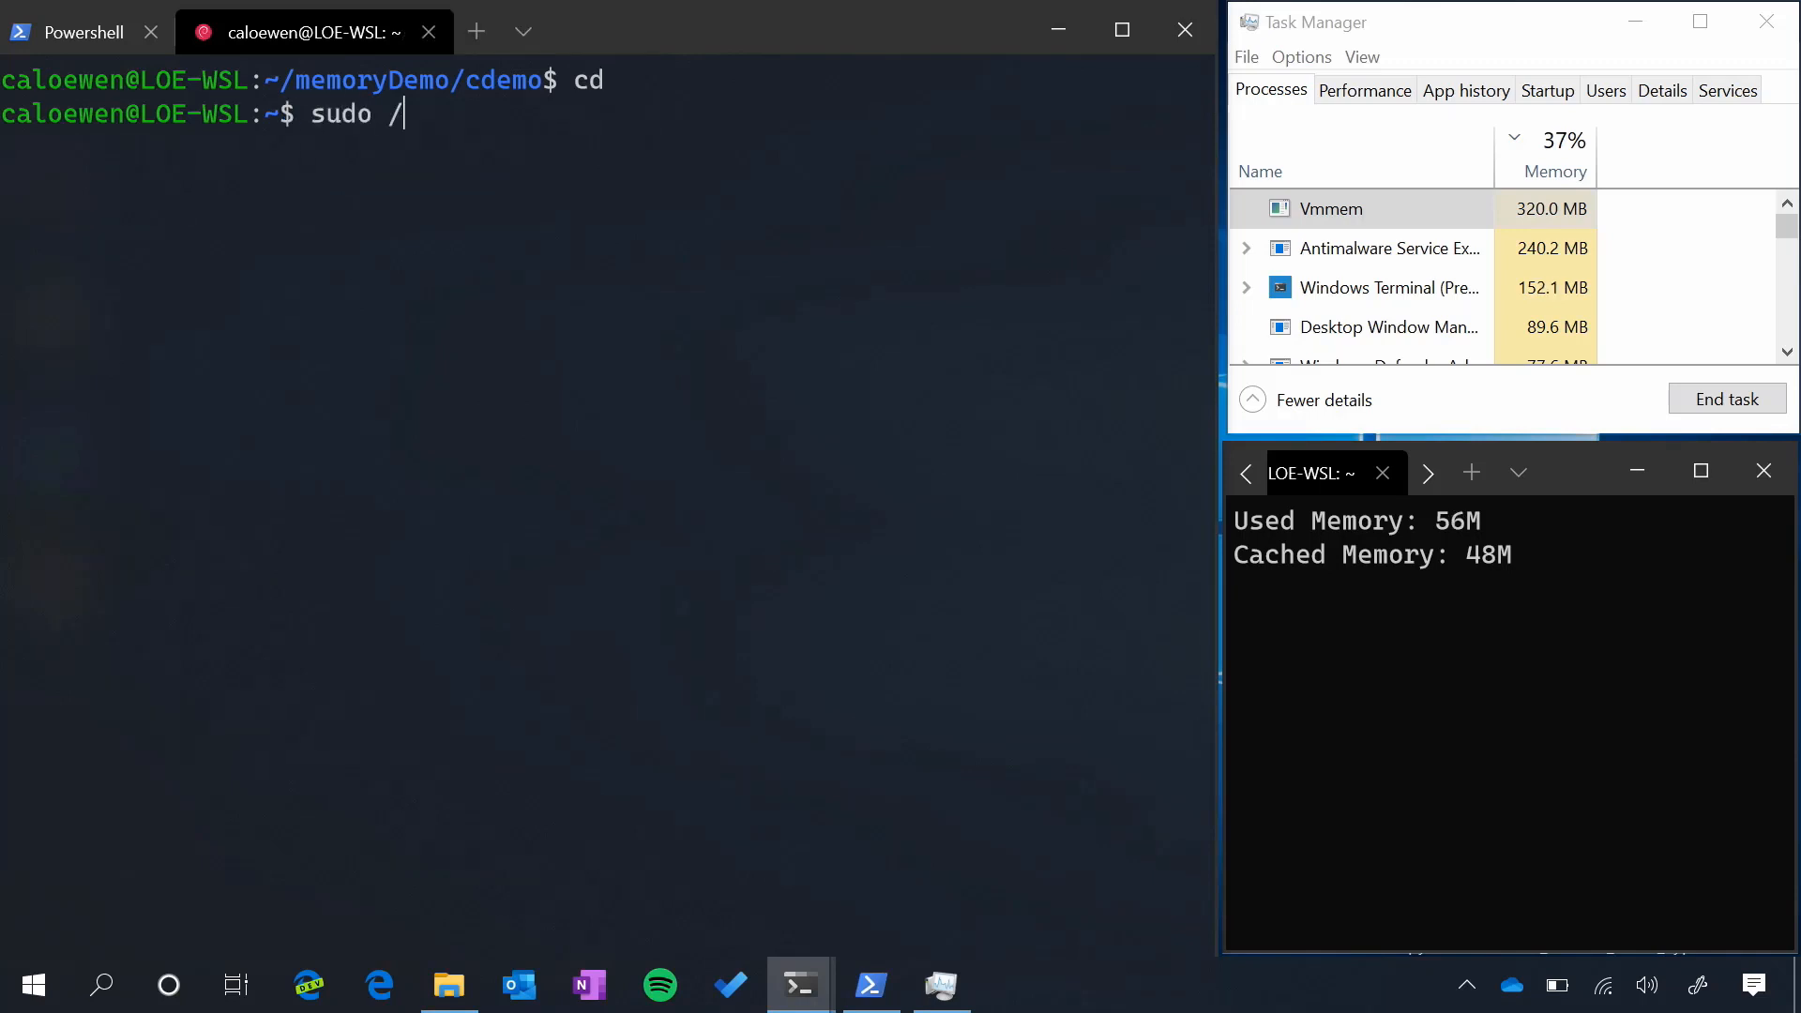
{"action": "type", "text": "etc/init.d/docker st"}
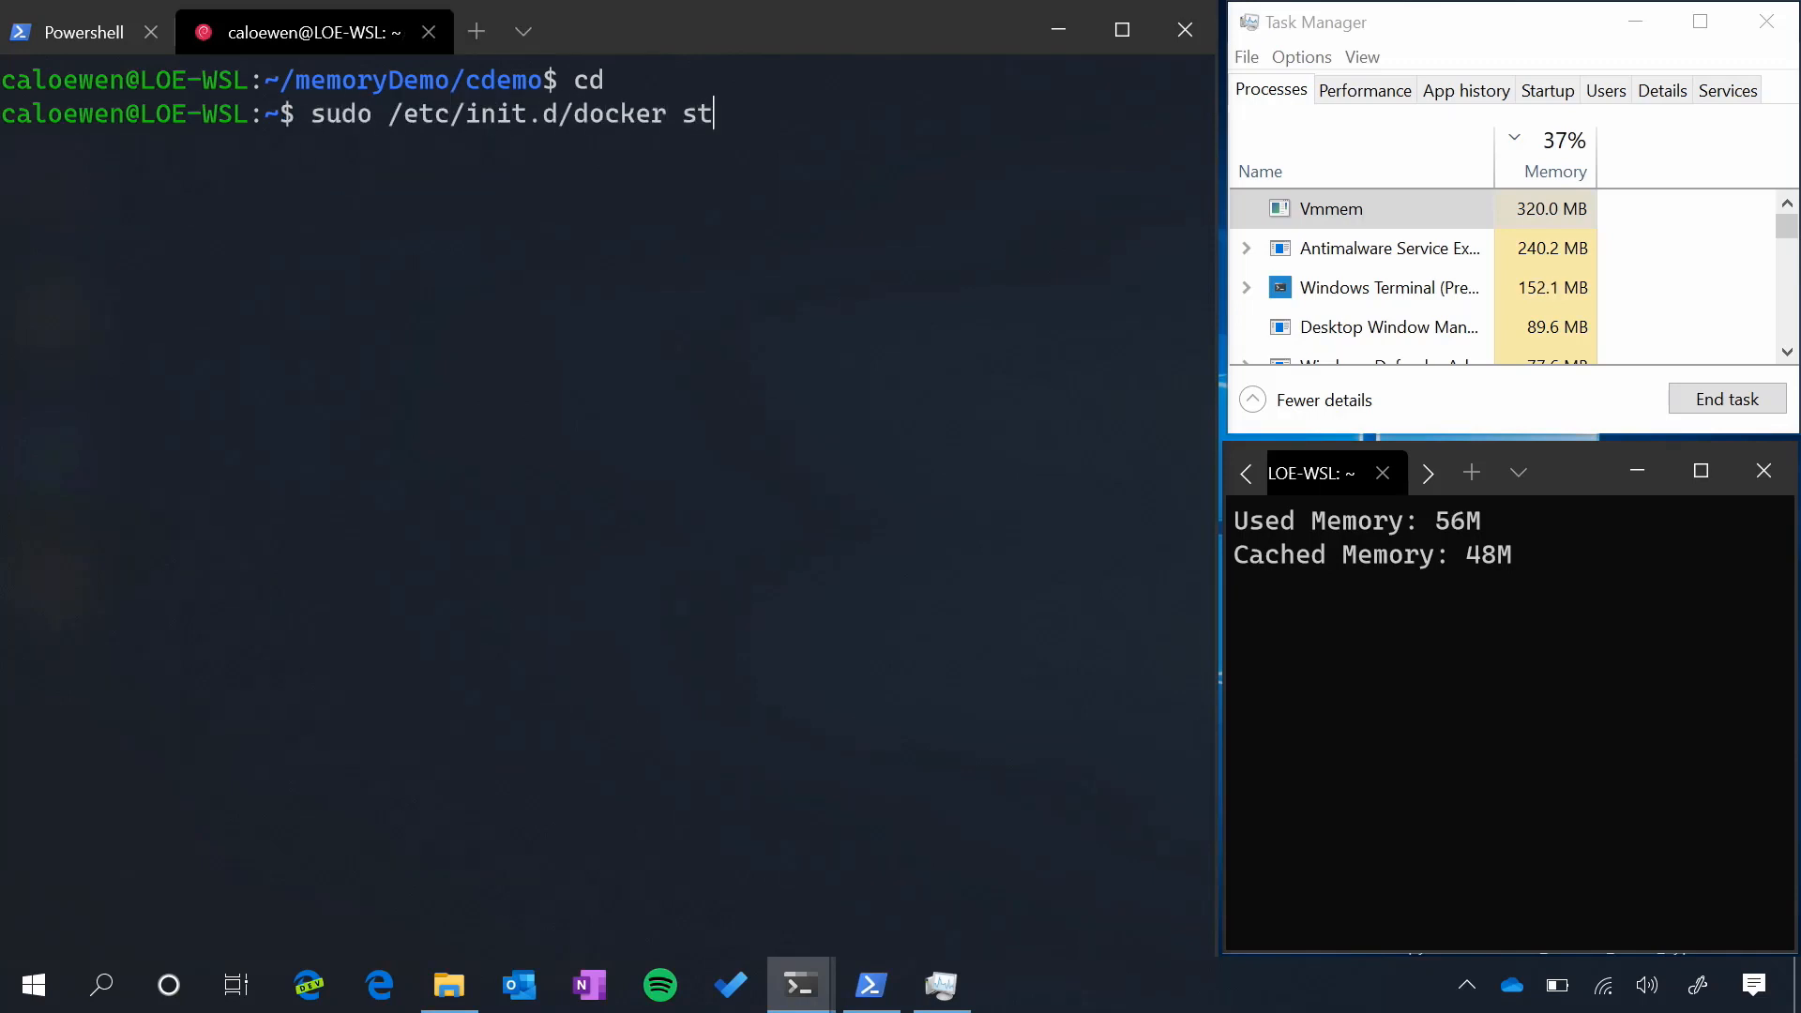
{"action": "key", "text": "Return"}
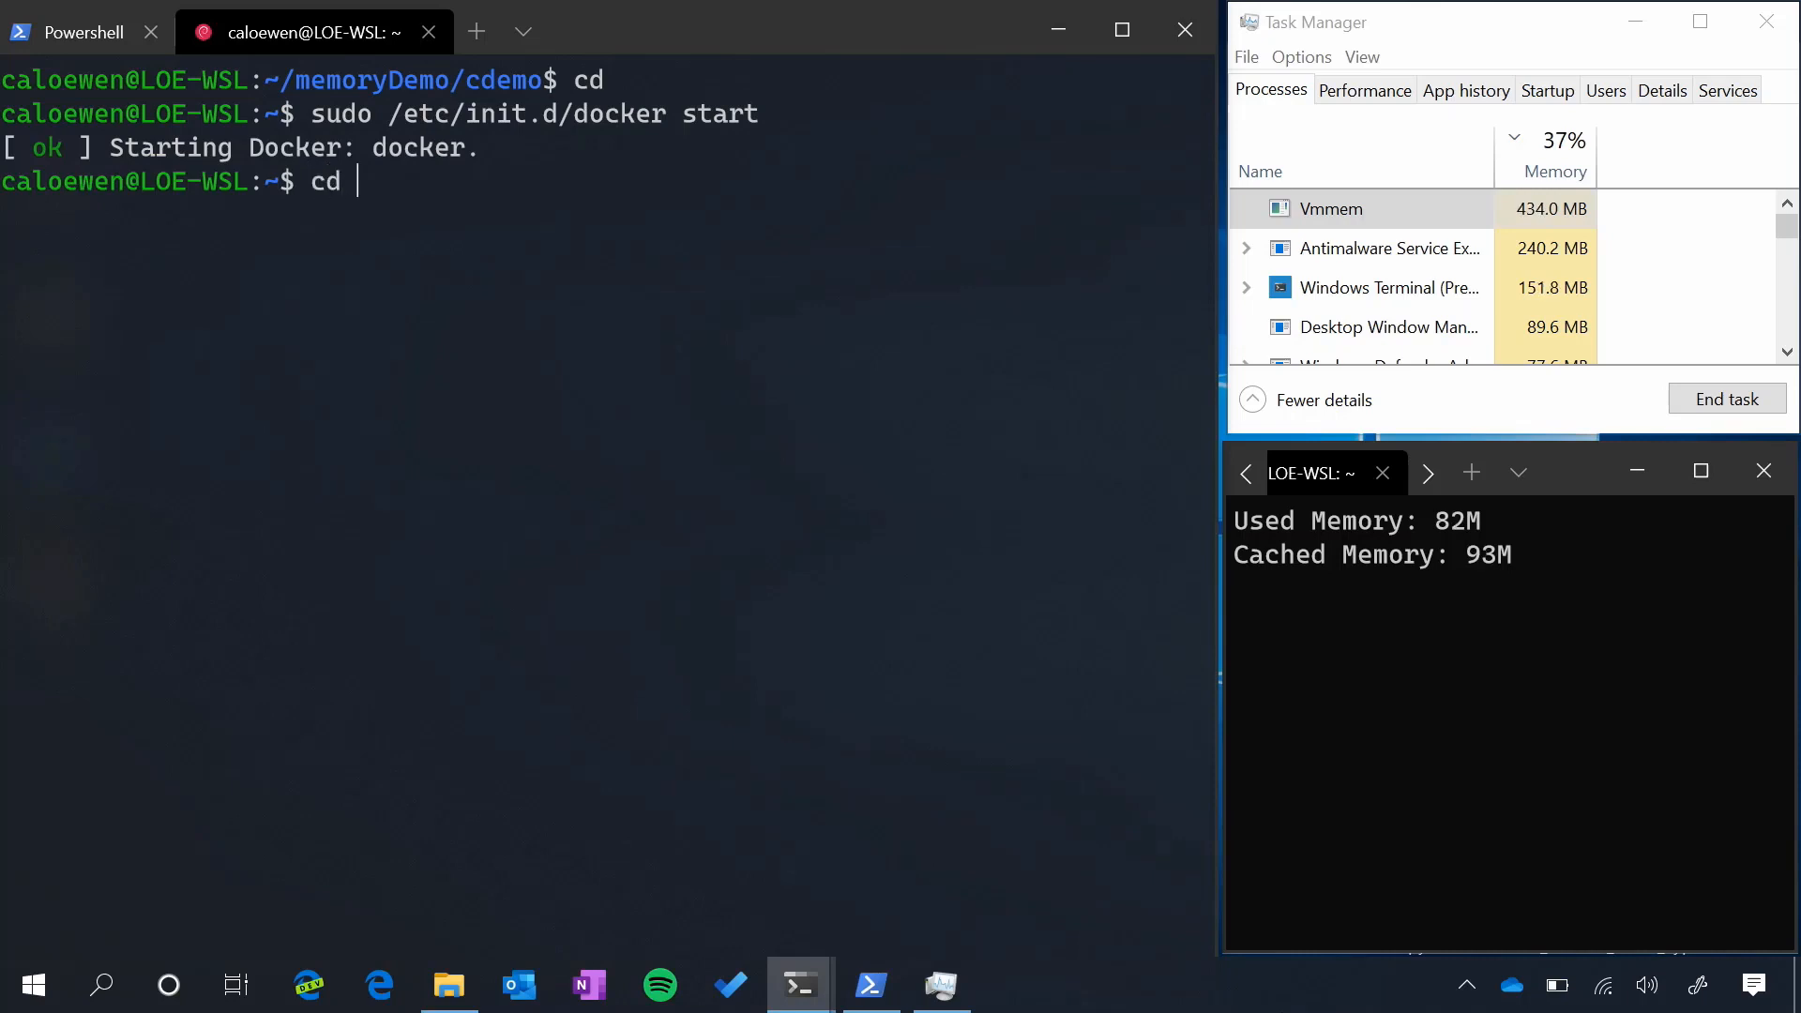
Move into dockerTest/craig-docker-node-mongo and run docker-compose up
{"action": "type", "text": "dockerTes"}
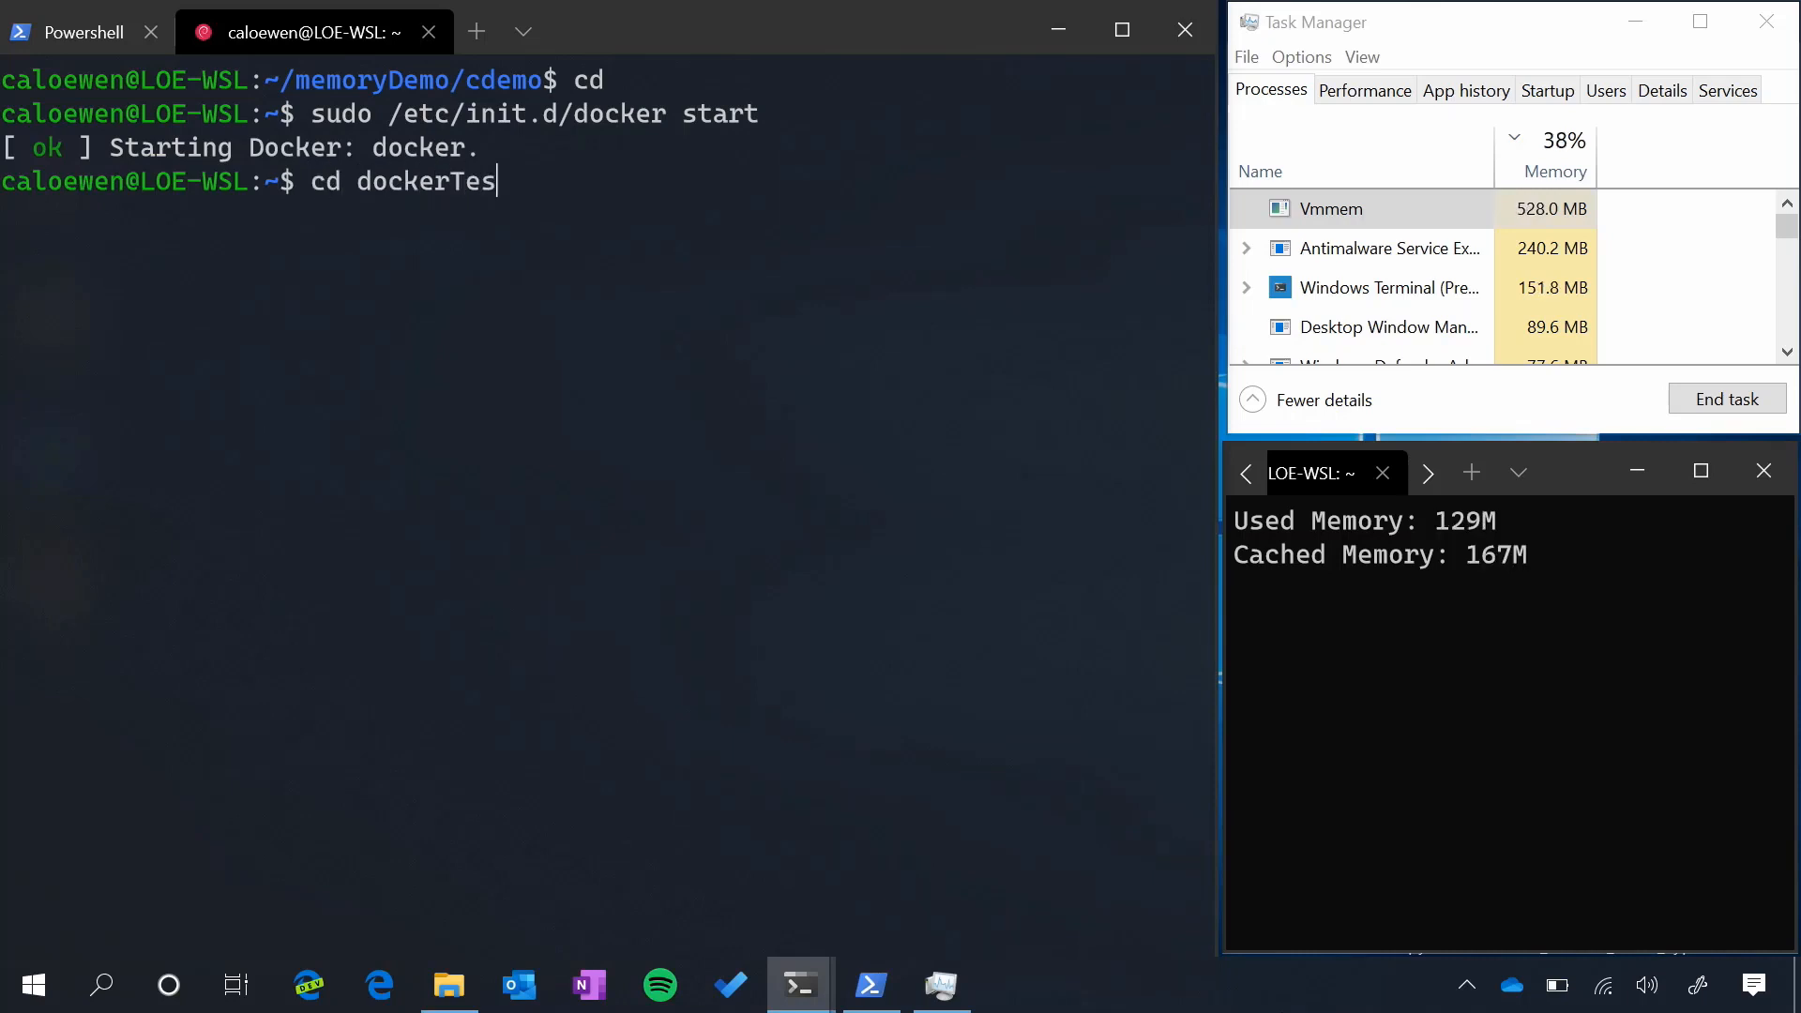
{"action": "key", "text": "Return"}
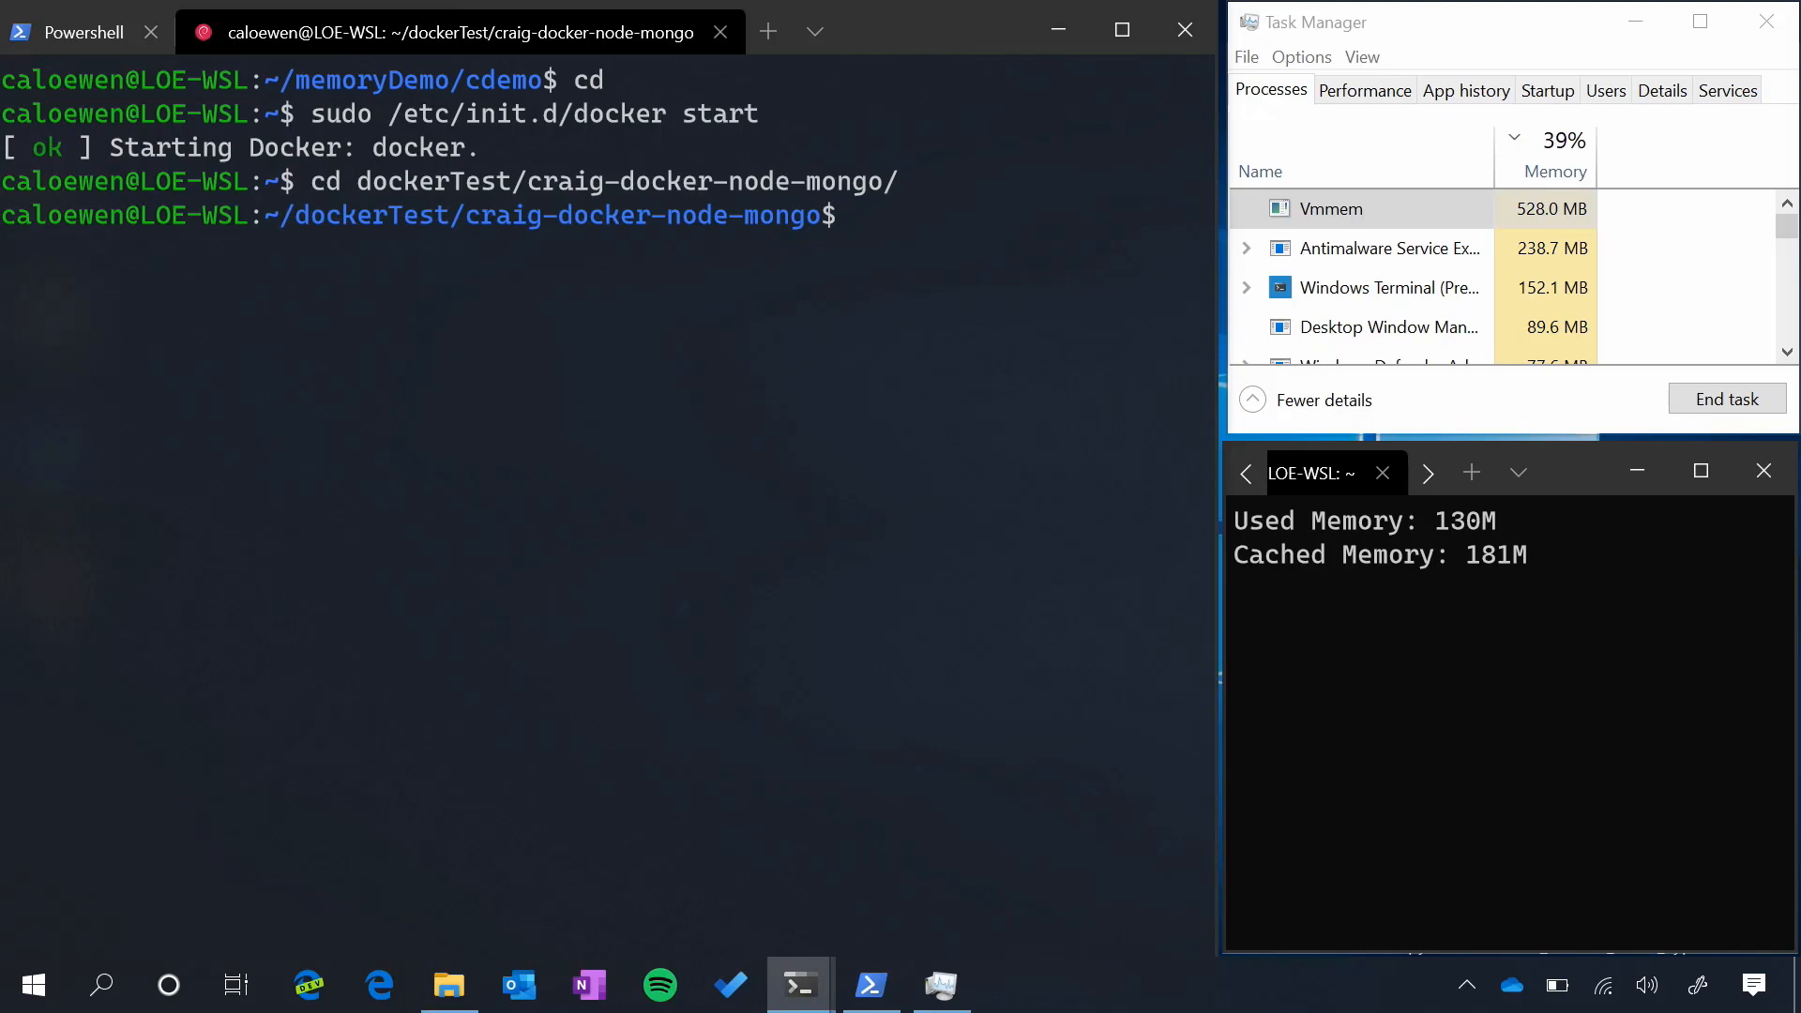
{"action": "type", "text": "docker-com"}
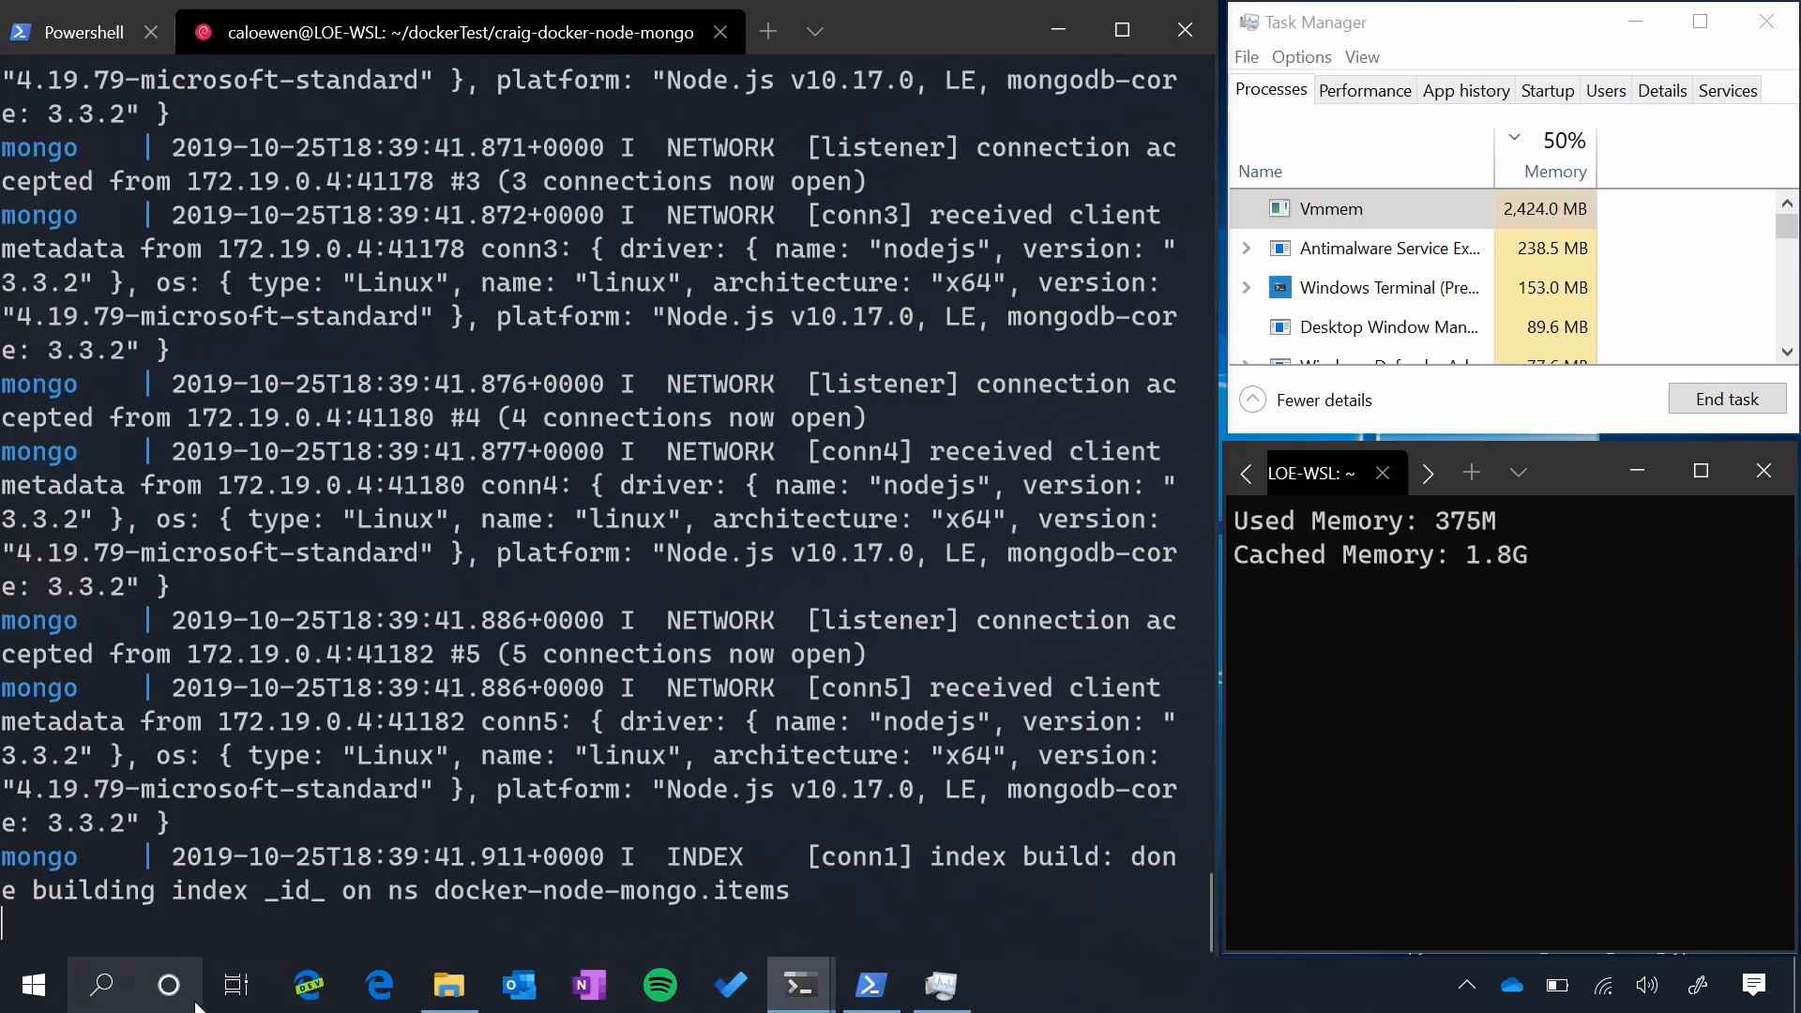
In Edge, add an item named 123 to the Node app, bringing it to 11 items
{"action": "left_click", "coordinate": [307, 985]}
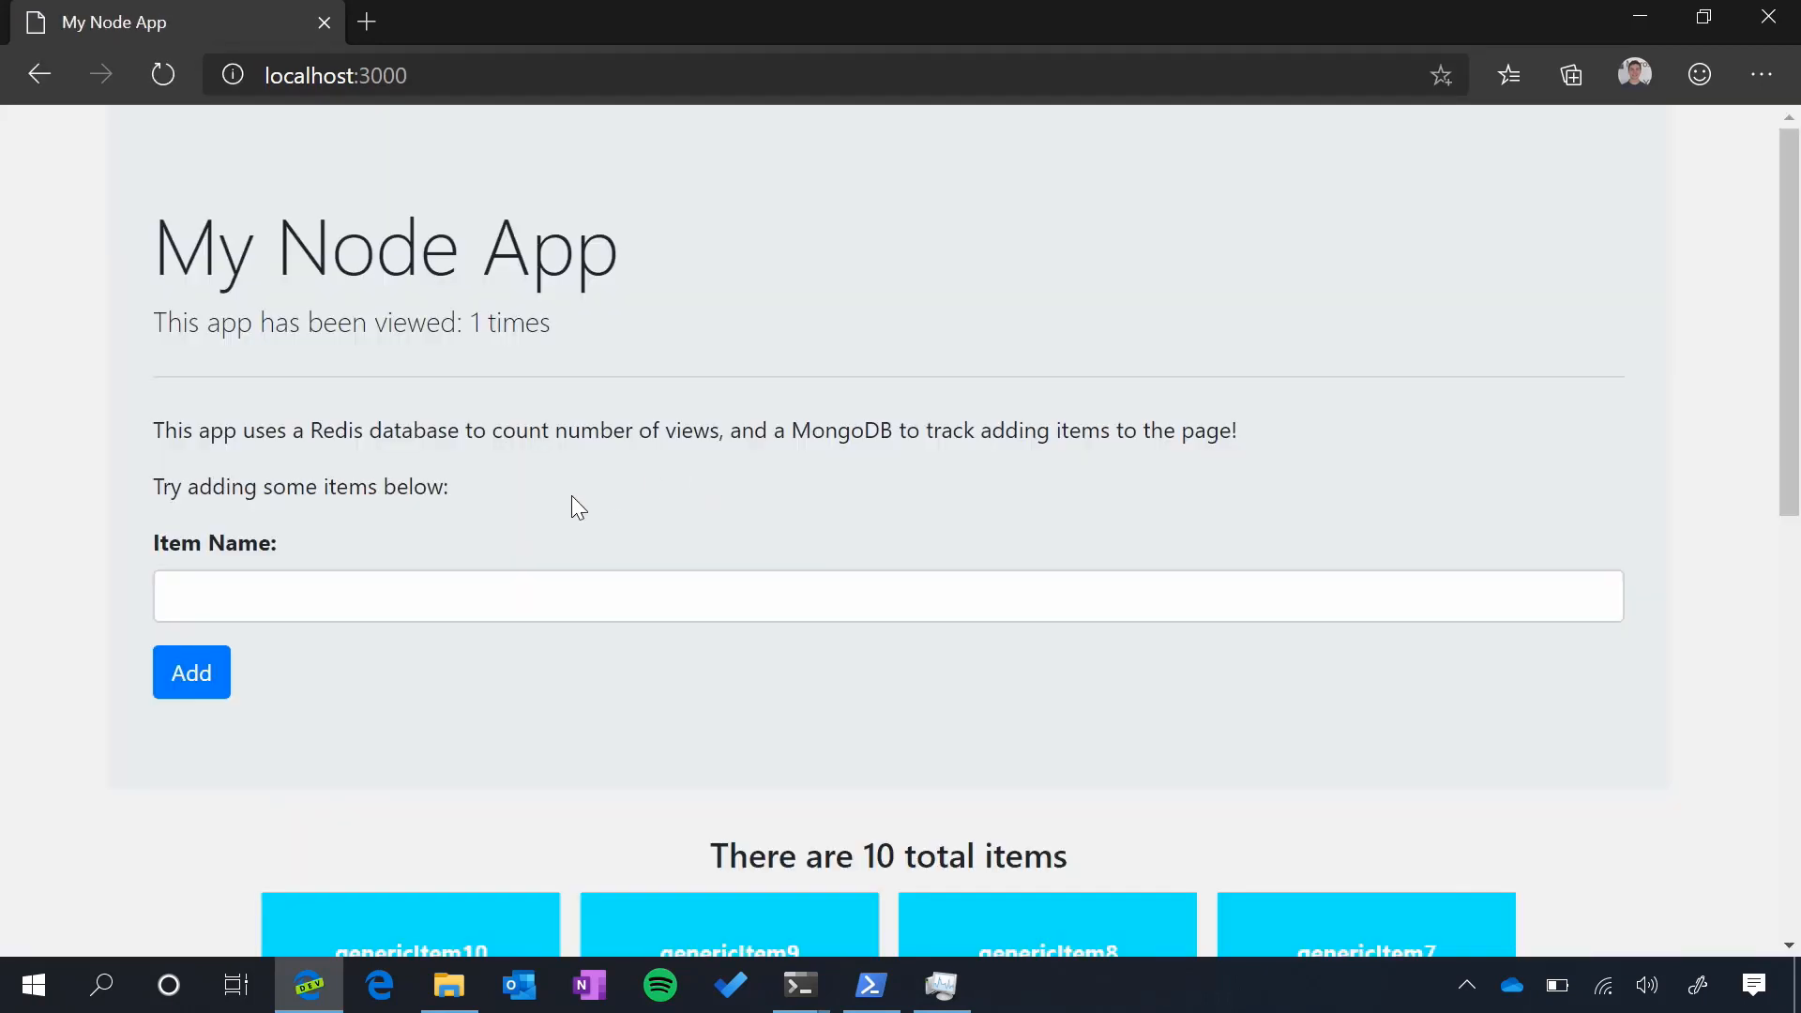
{"action": "left_click", "coordinate": [162, 75]}
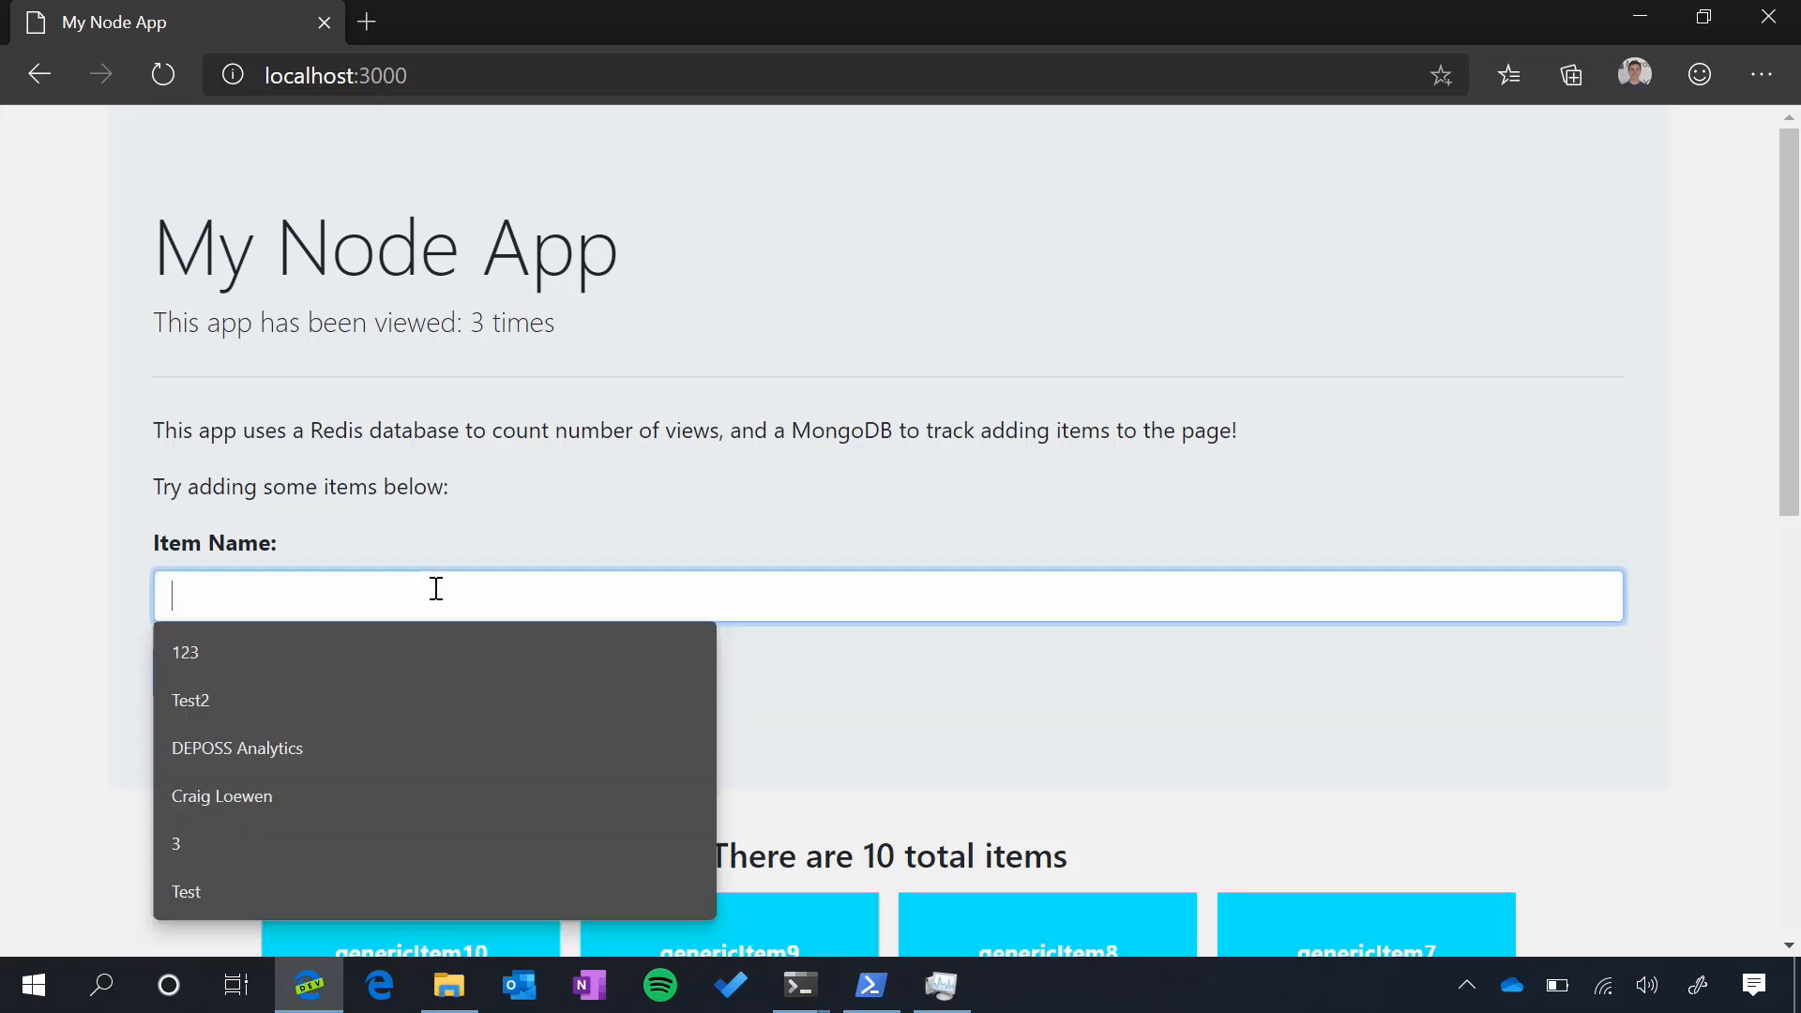
{"action": "left_click", "coordinate": [184, 651]}
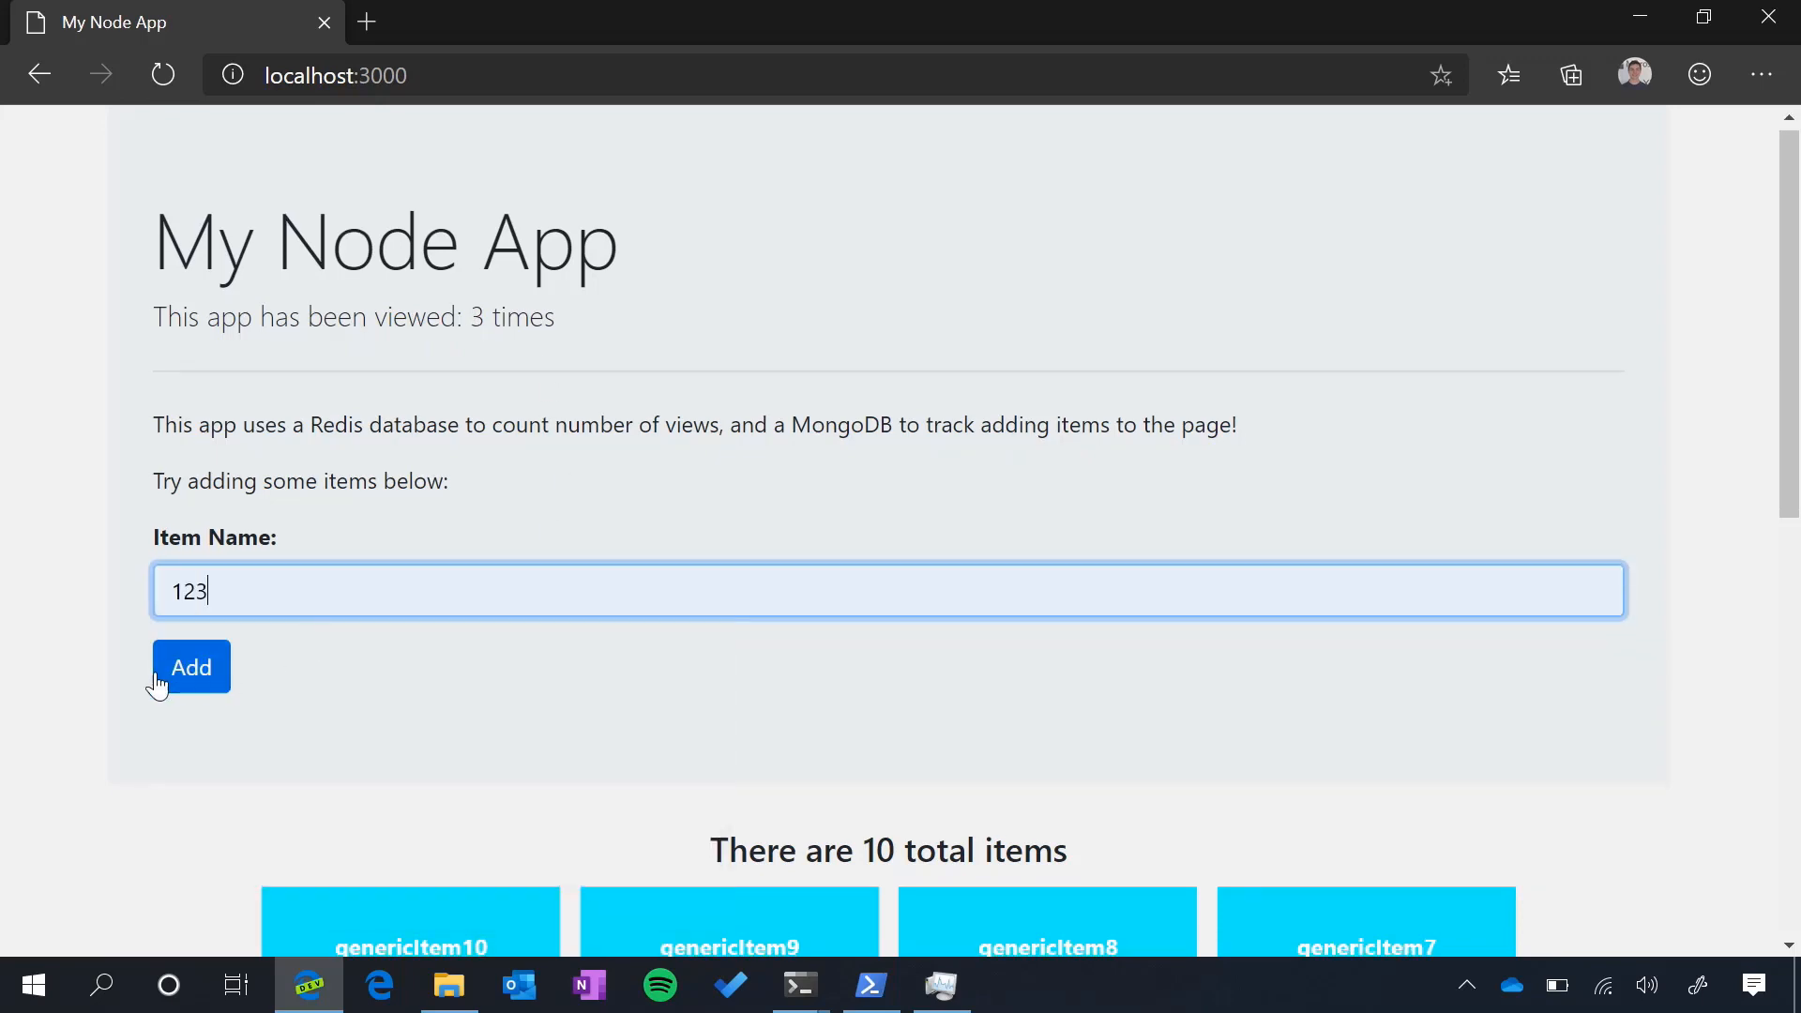
{"action": "left_click", "coordinate": [190, 666]}
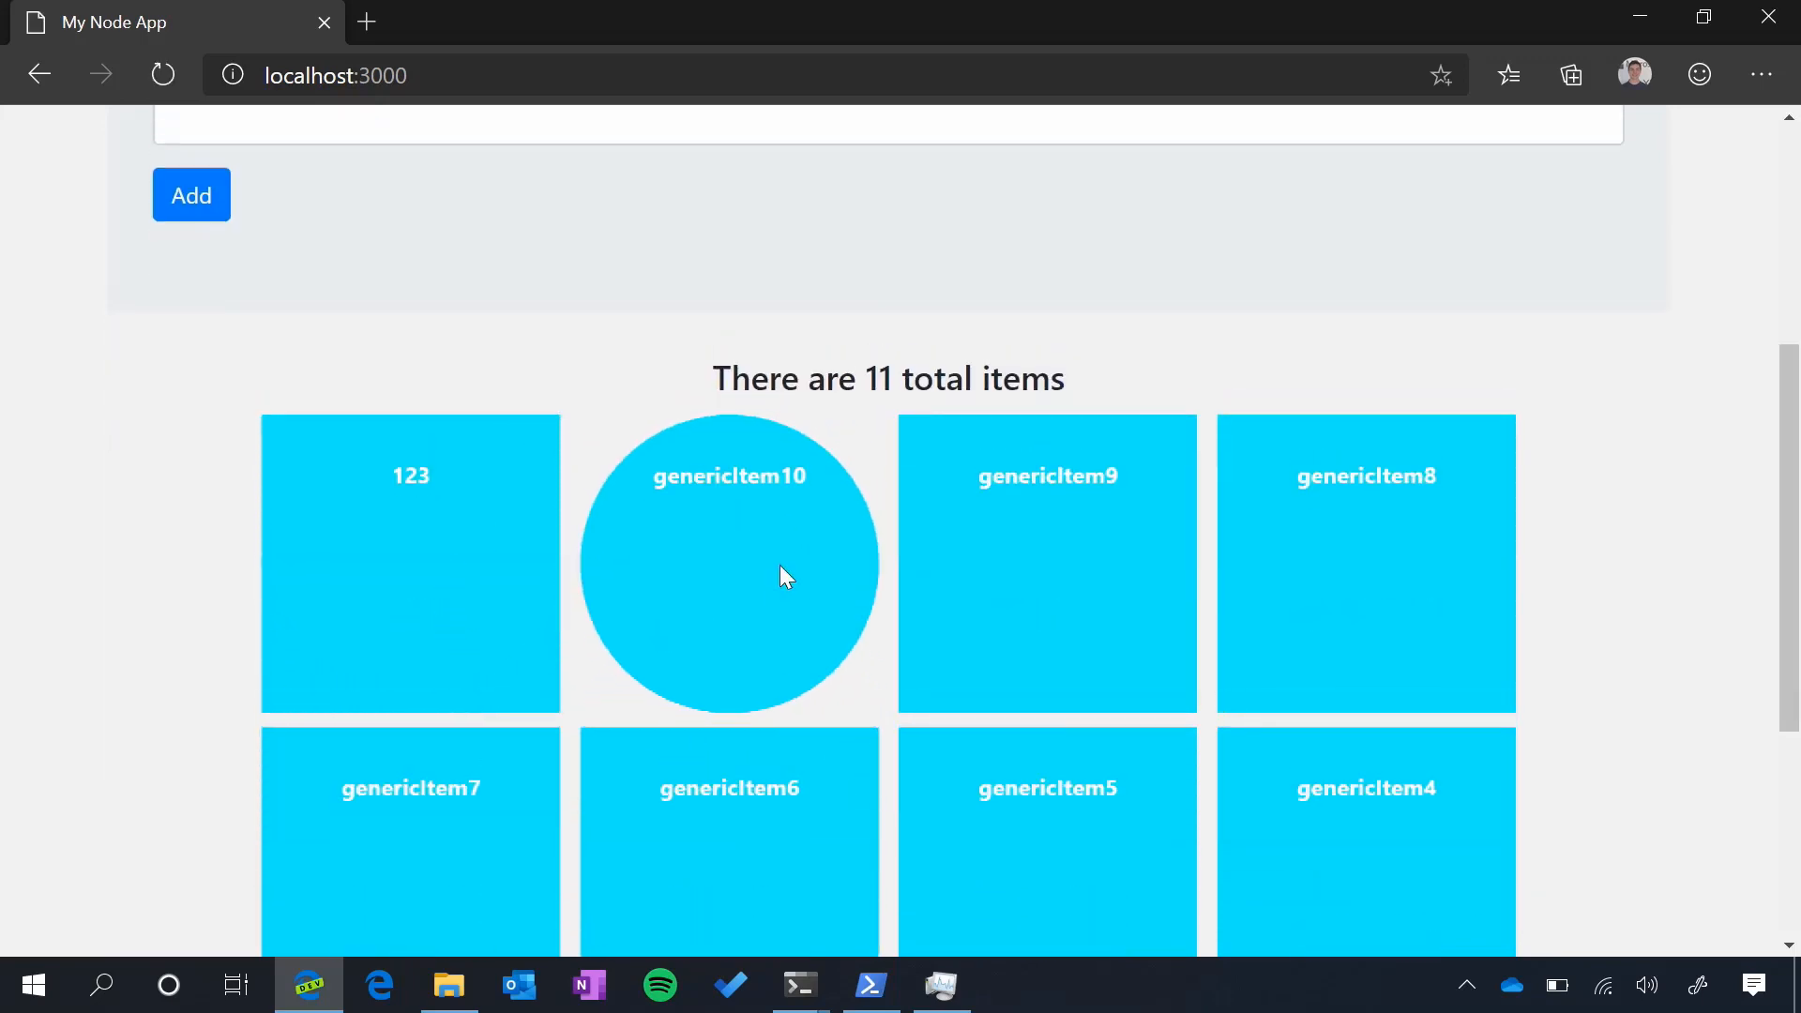
{"action": "left_click", "coordinate": [799, 983]}
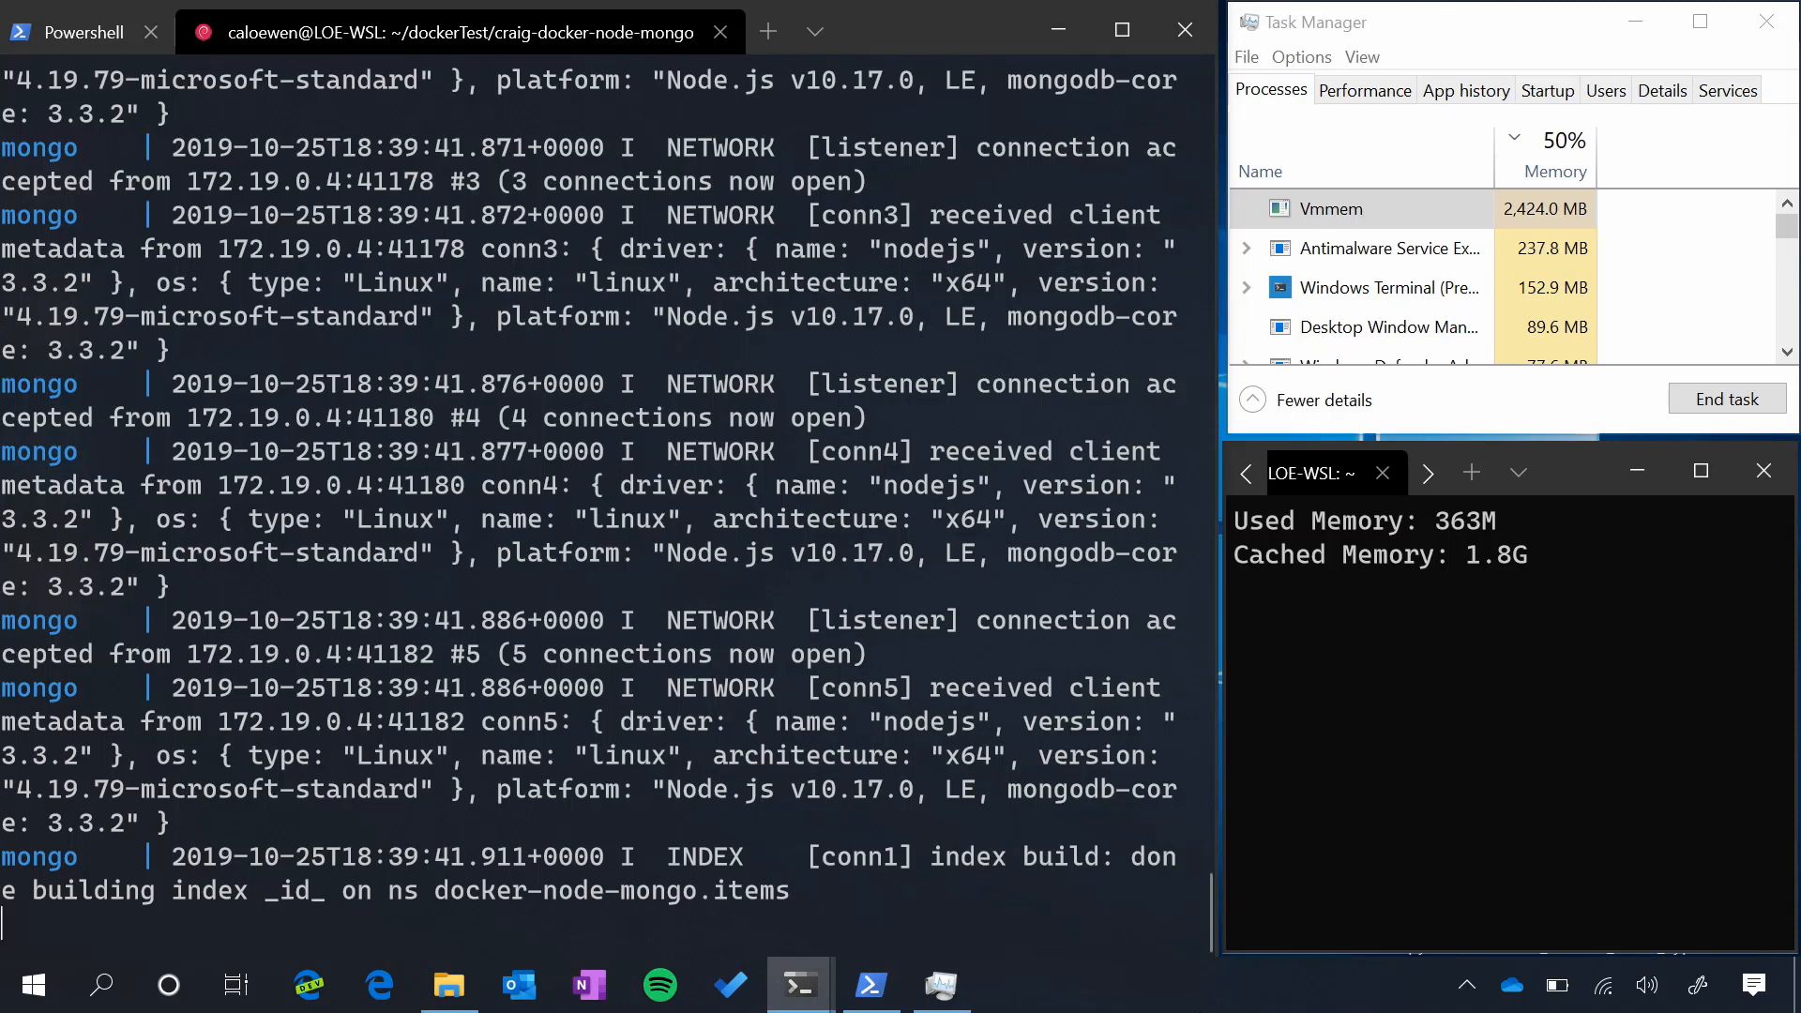
Stop the compose app with Ctrl+C, run docker-compose down, then stop the Docker service
{"action": "key", "text": "ctrl+c"}
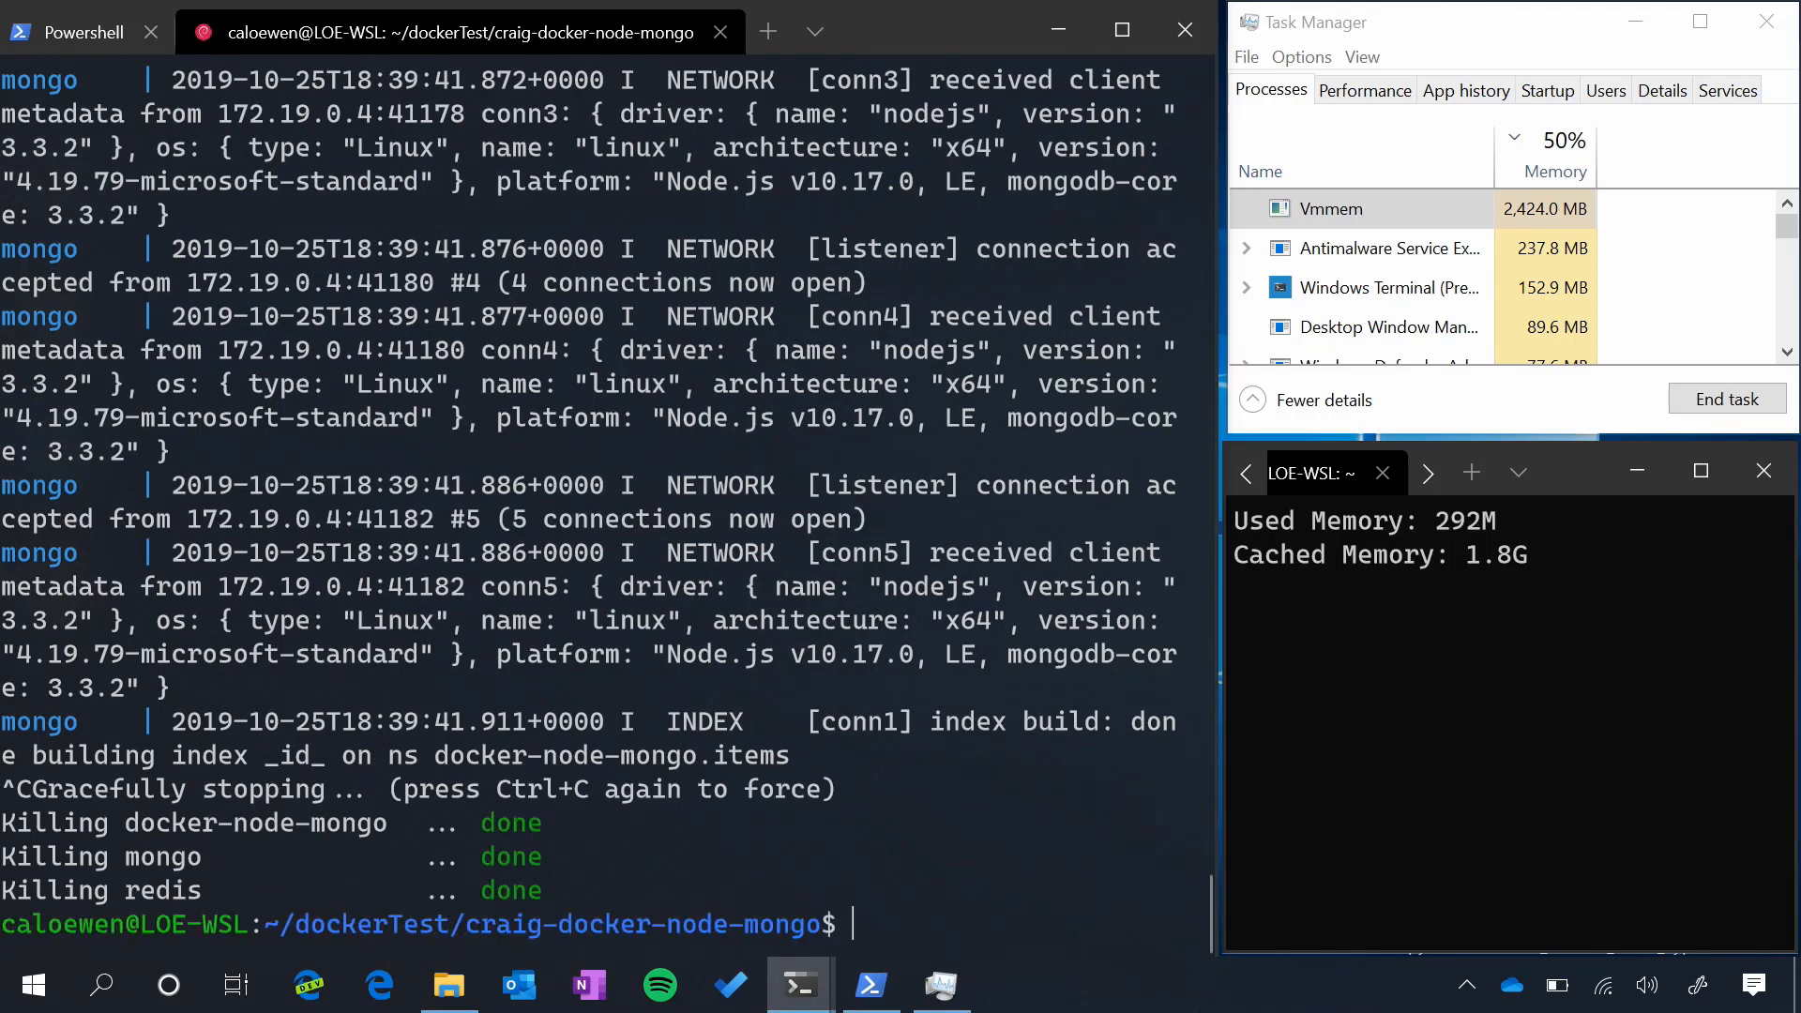
{"action": "type", "text": "docker-"}
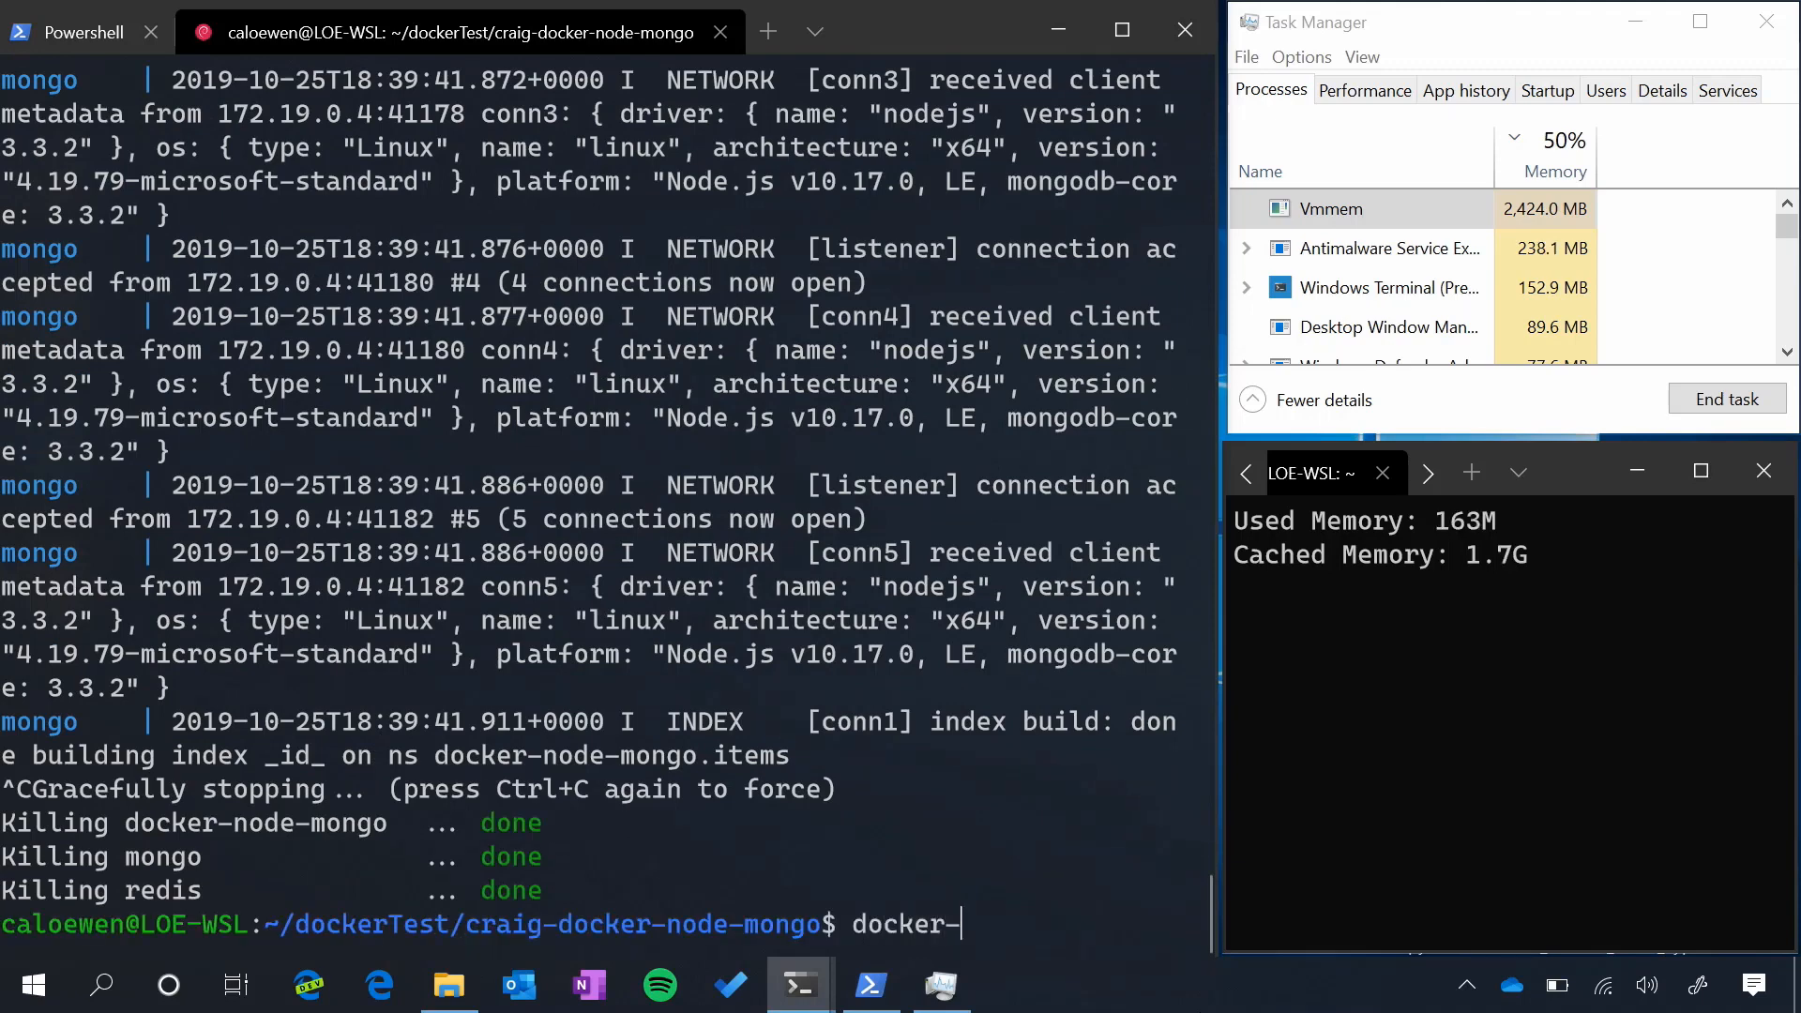
{"action": "type", "text": "compose down"}
{"action": "type", "text": "sudo /etc/init.d/docker s"}
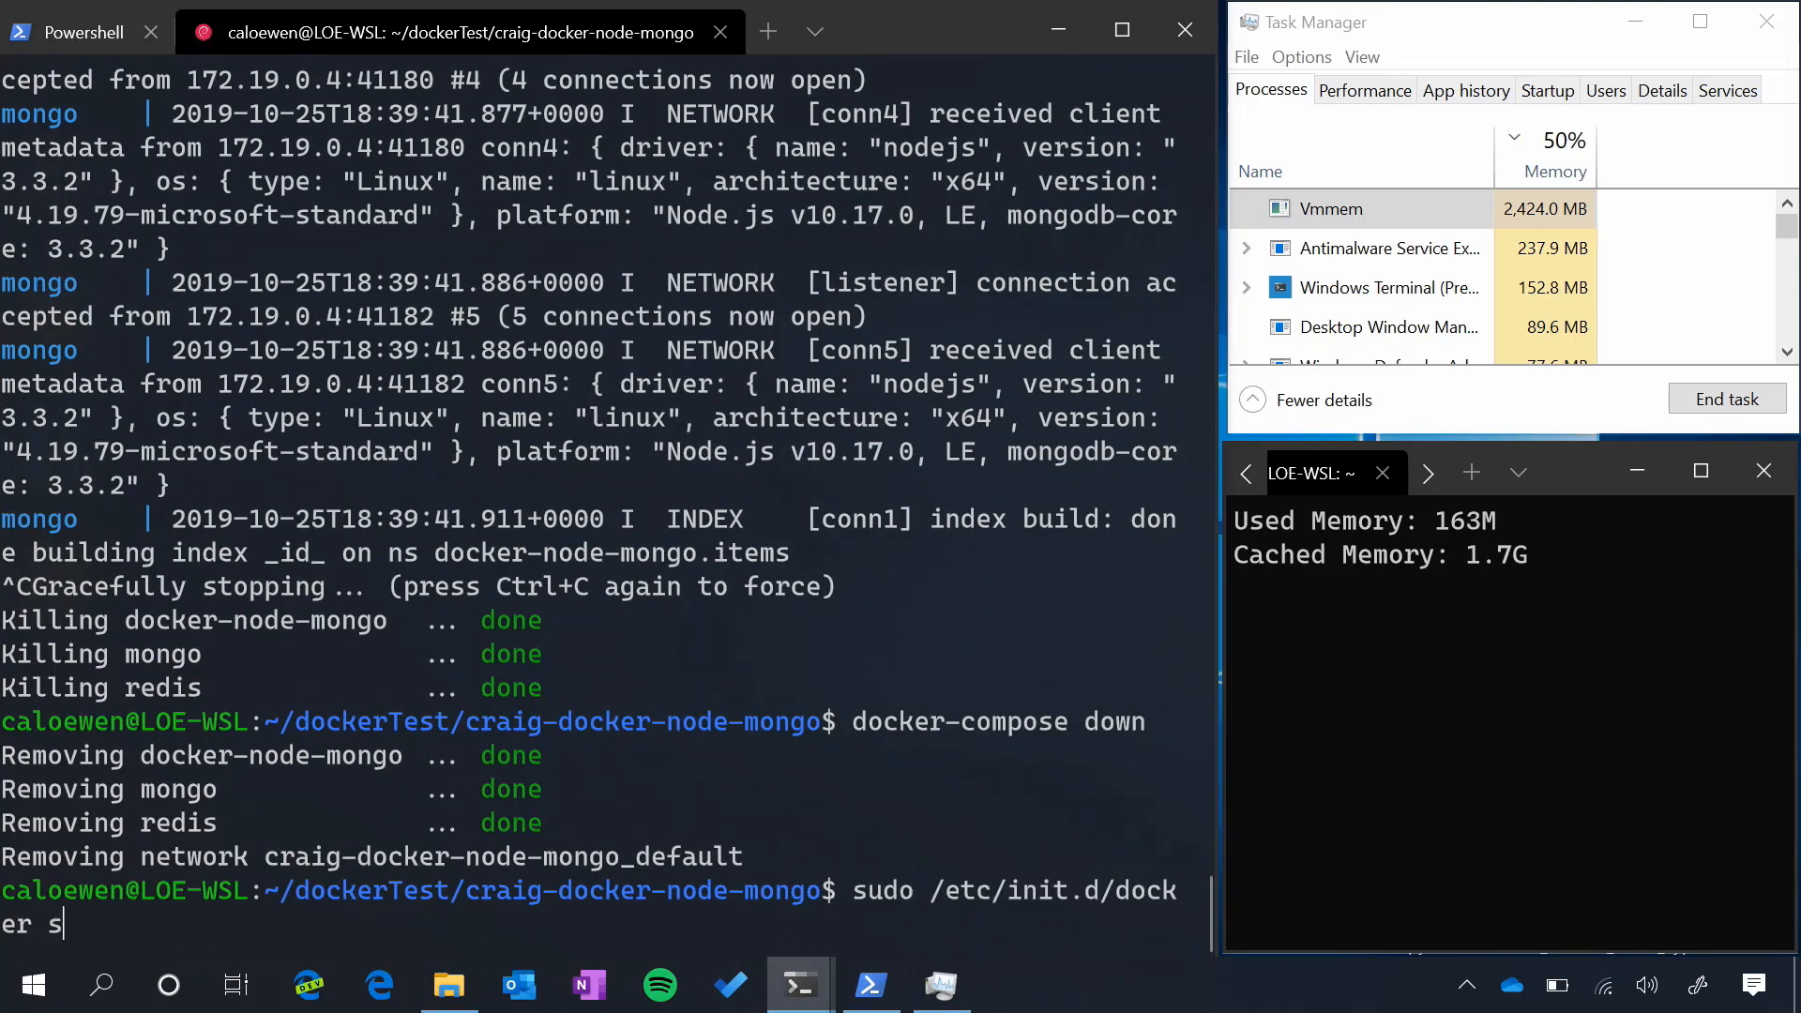
{"action": "key", "text": "Return"}
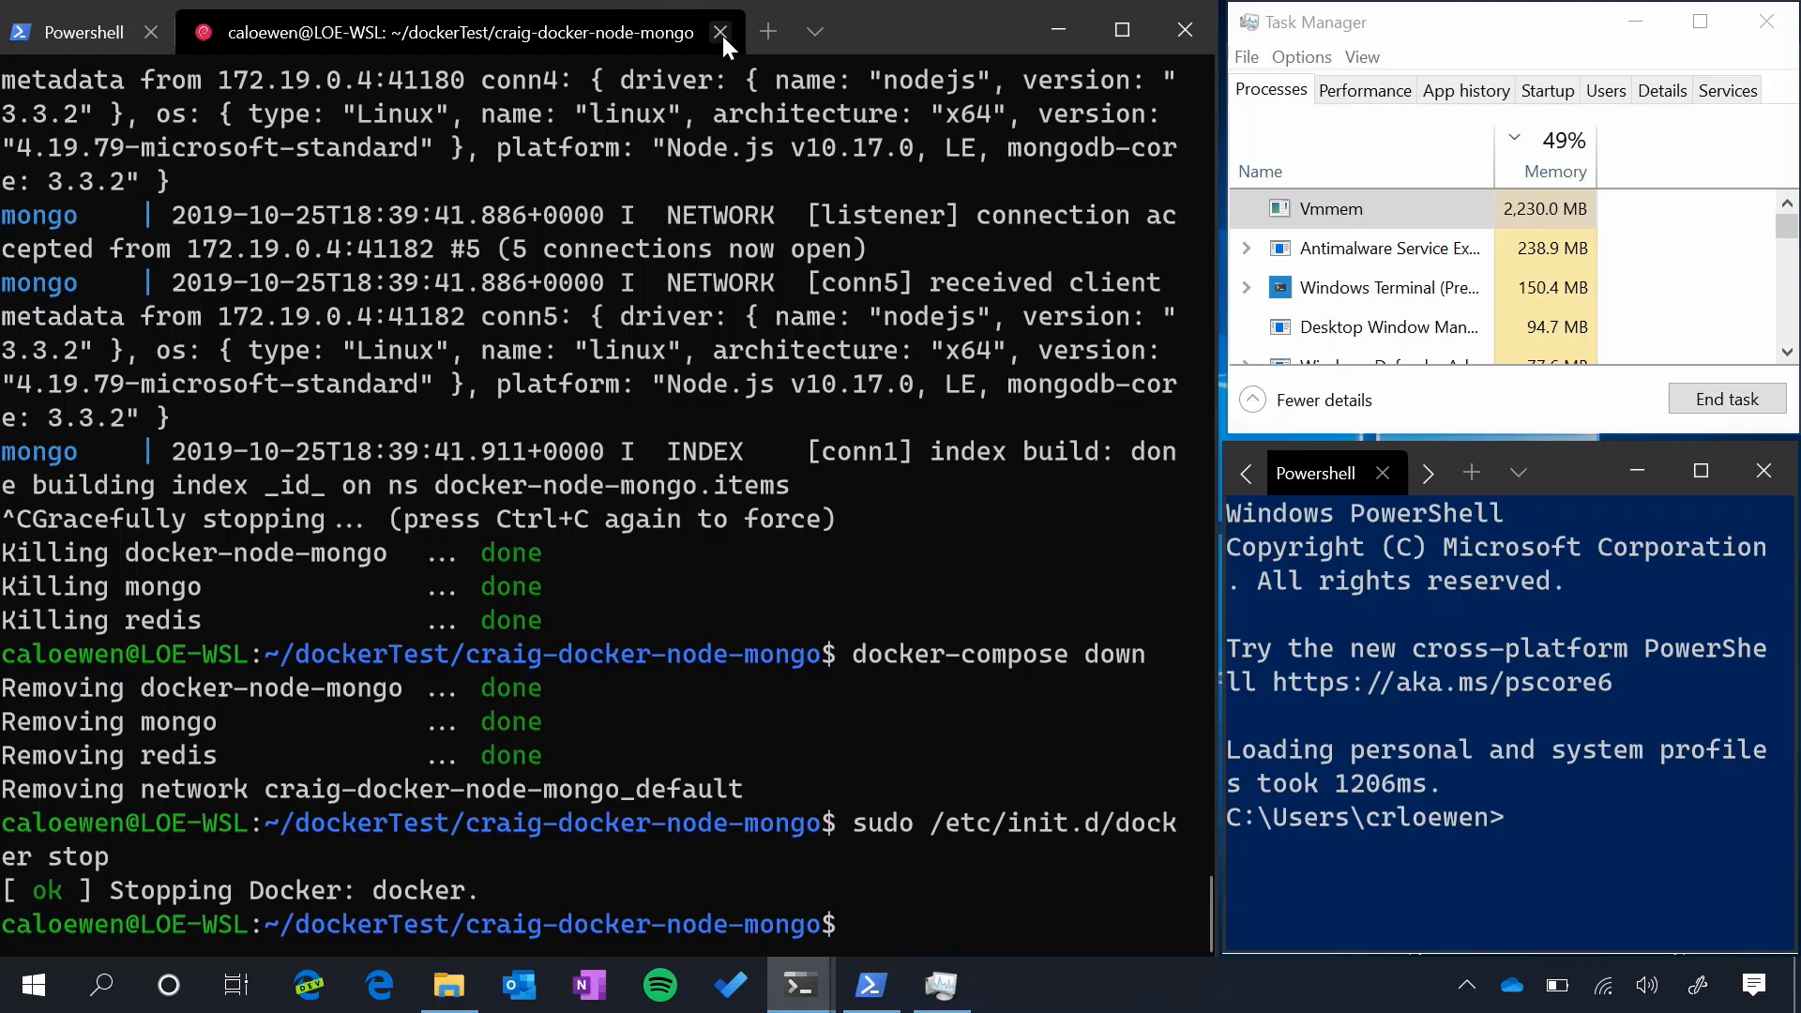
Close the old WSL tab so a fresh one can be opened in the project folder
{"action": "left_click", "coordinate": [721, 31]}
{"action": "type", "text": "docker-compose up"}
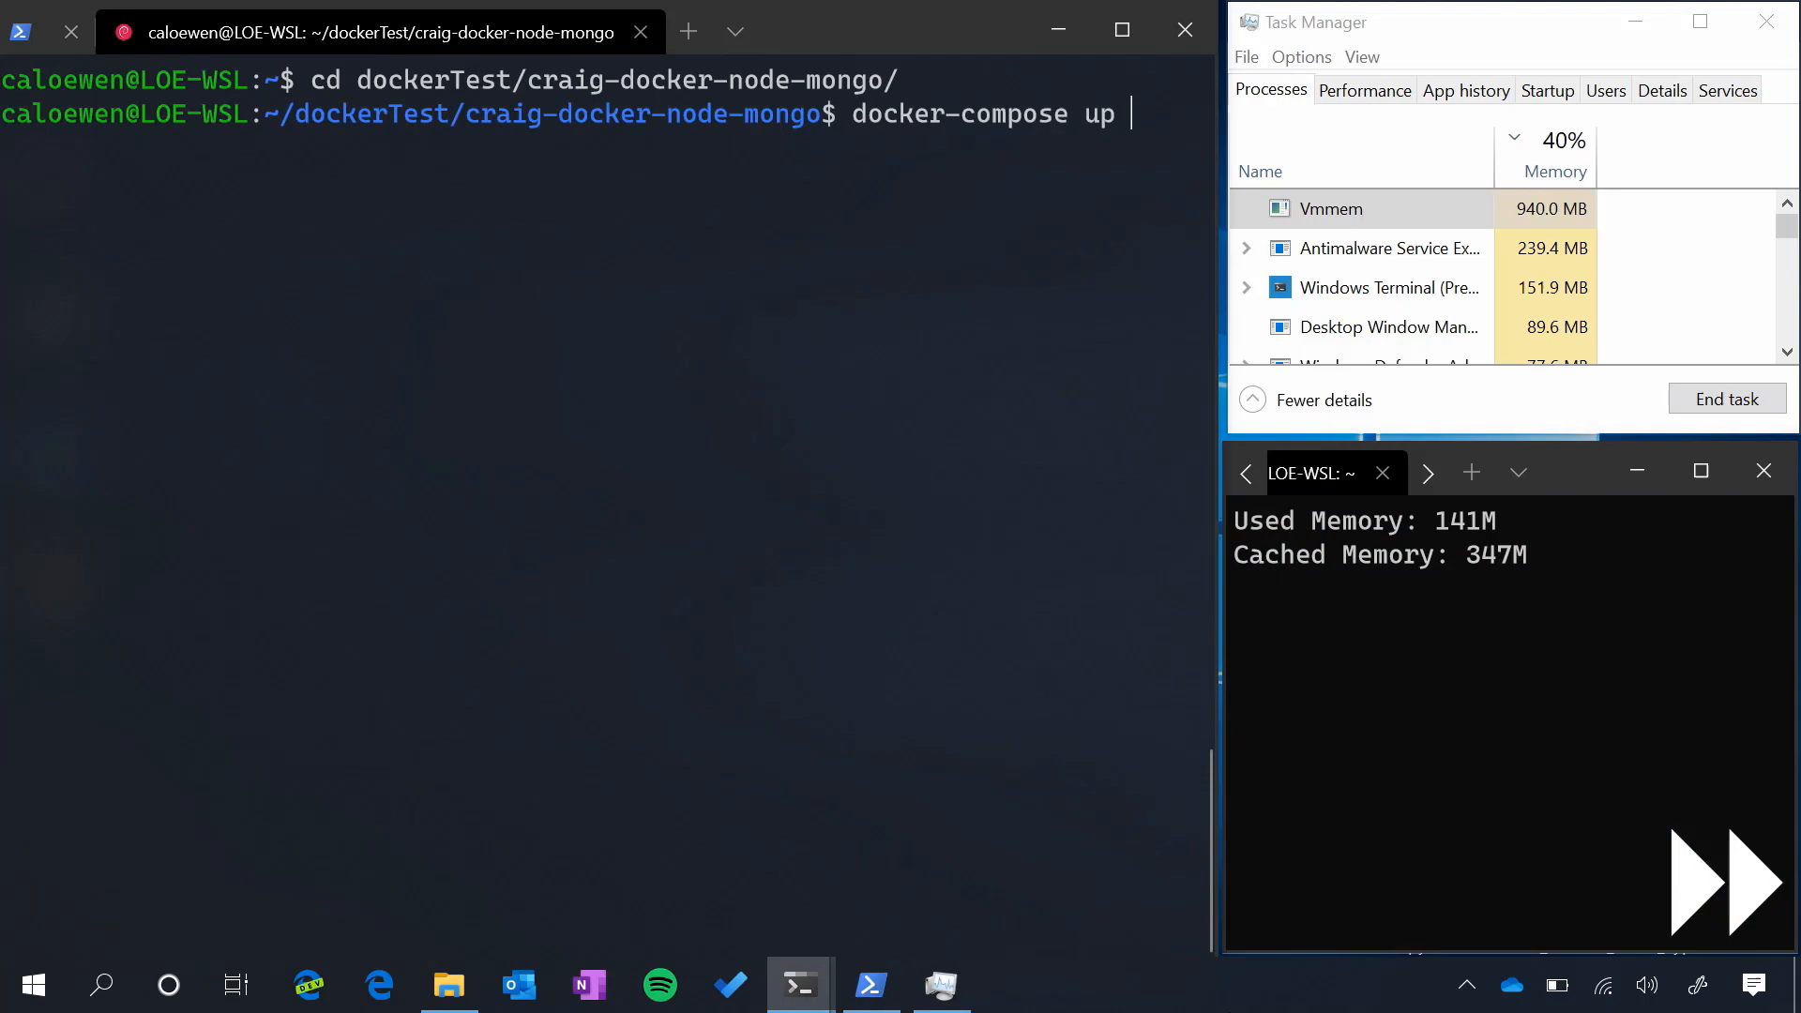
Run the compose app, stop it and Docker, then as root echo 3 > /proc/sys/vm/drop_caches
{"action": "key", "text": "Return"}
{"action": "type", "text": "echo"}
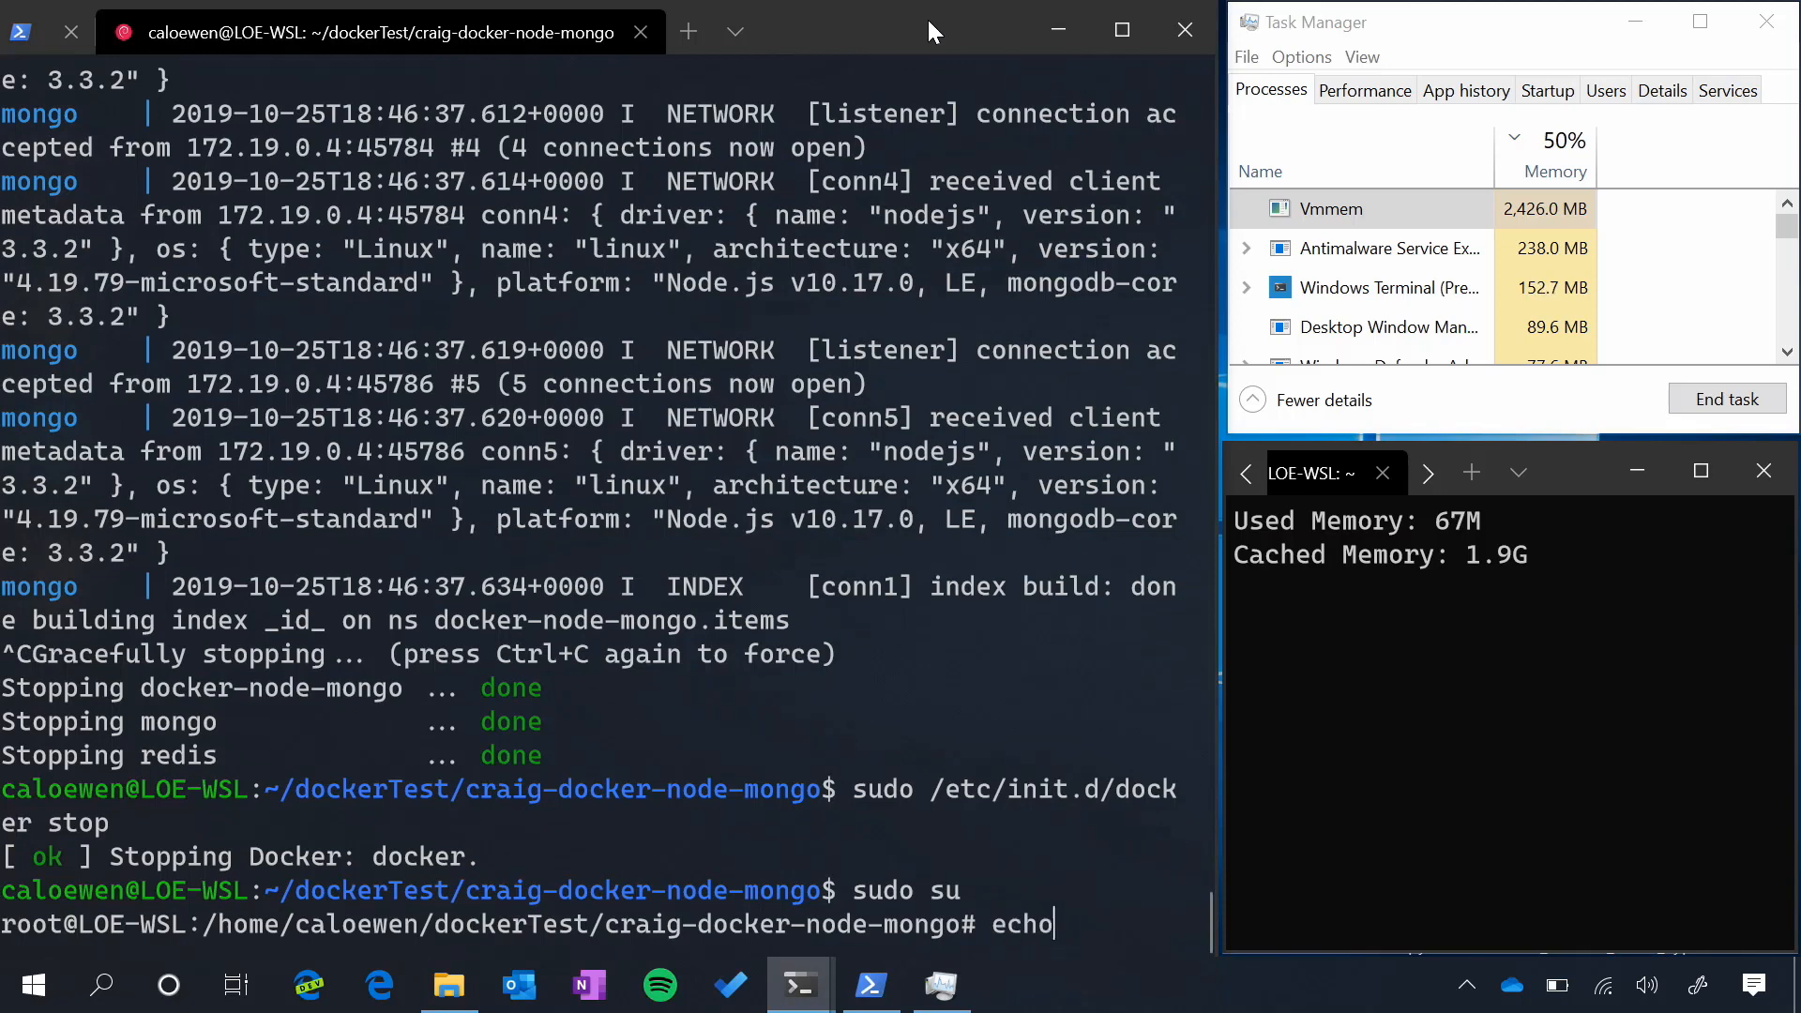
{"action": "type", "text": "3 > /rp"}
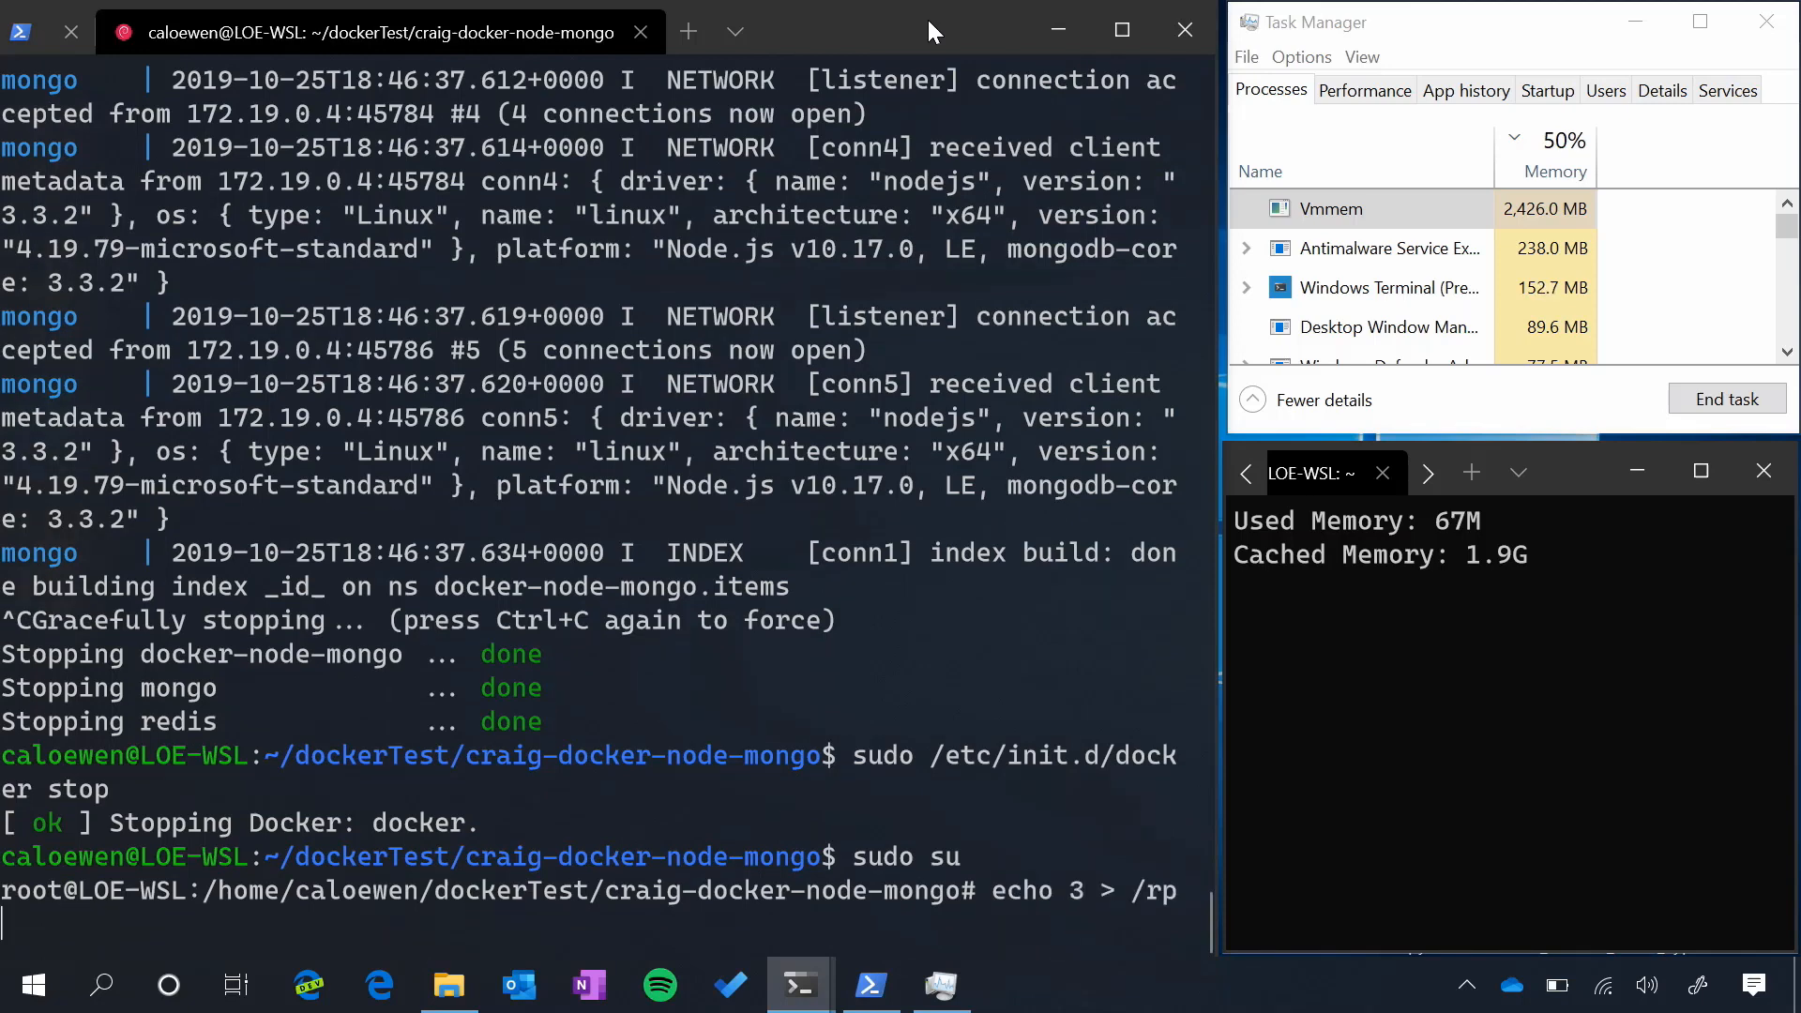
{"action": "type", "text": "oc/sys/"}
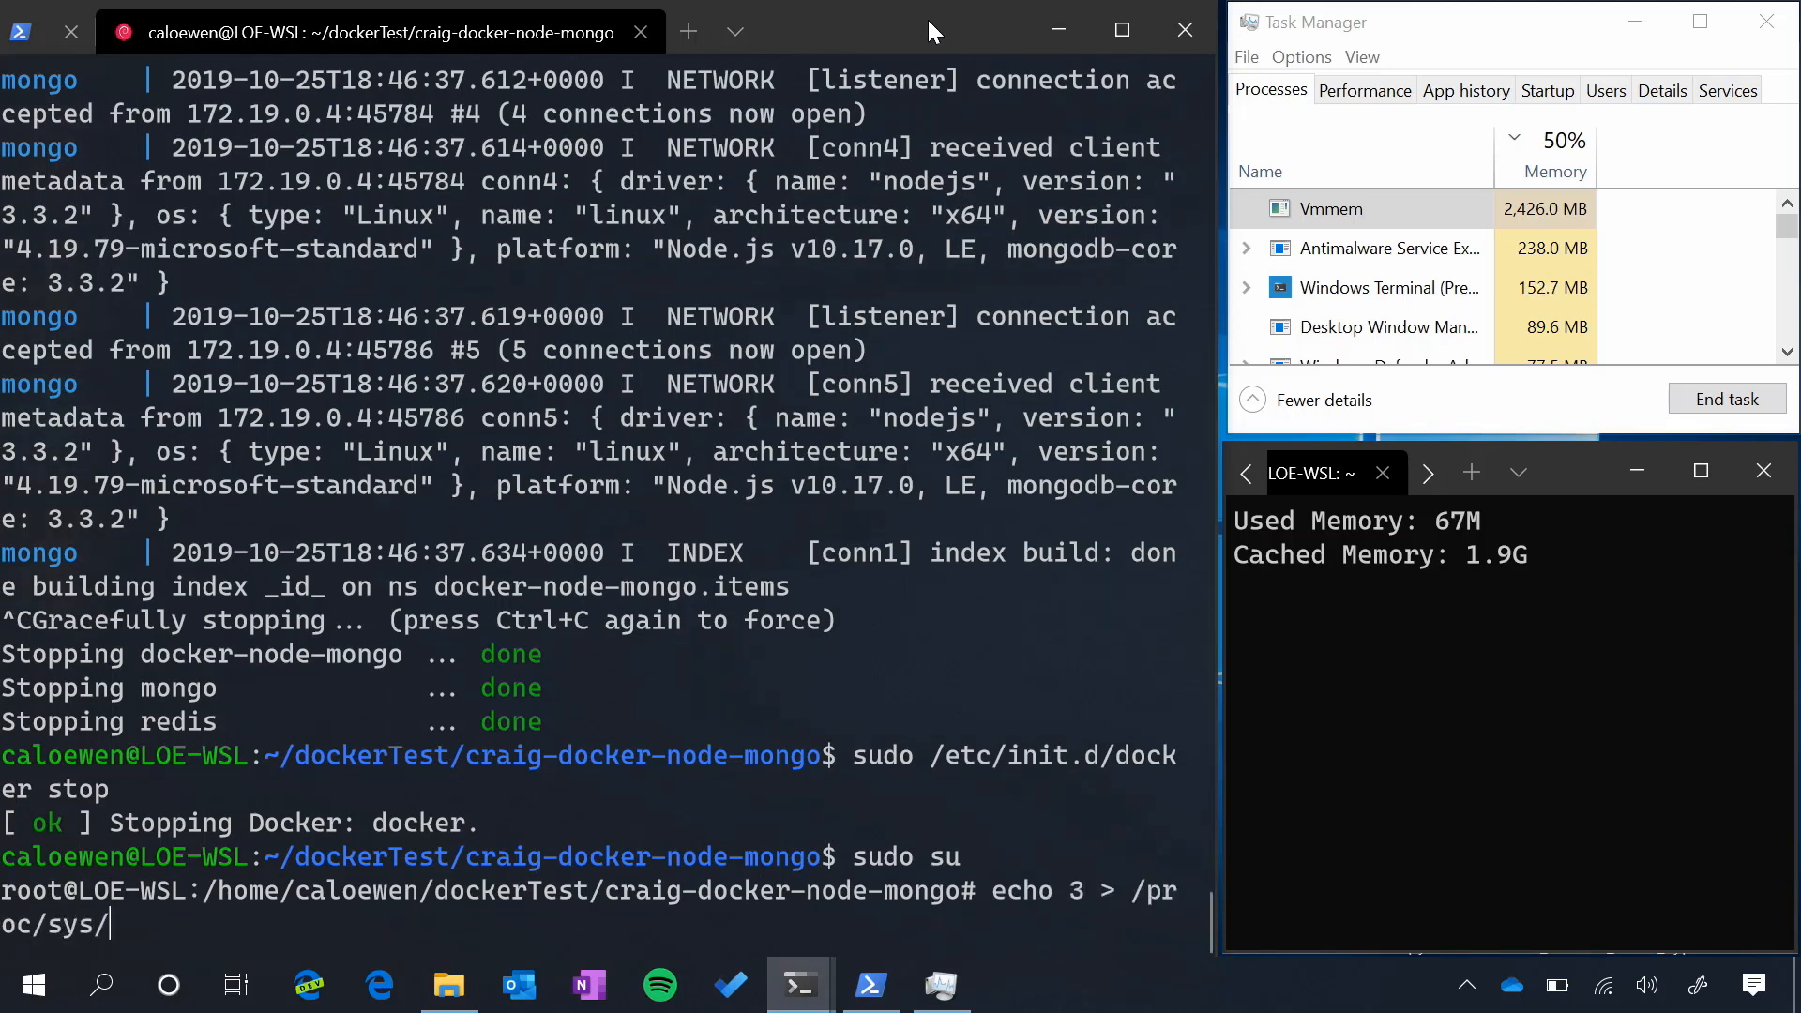
{"action": "type", "text": "vm/drop_caches"}
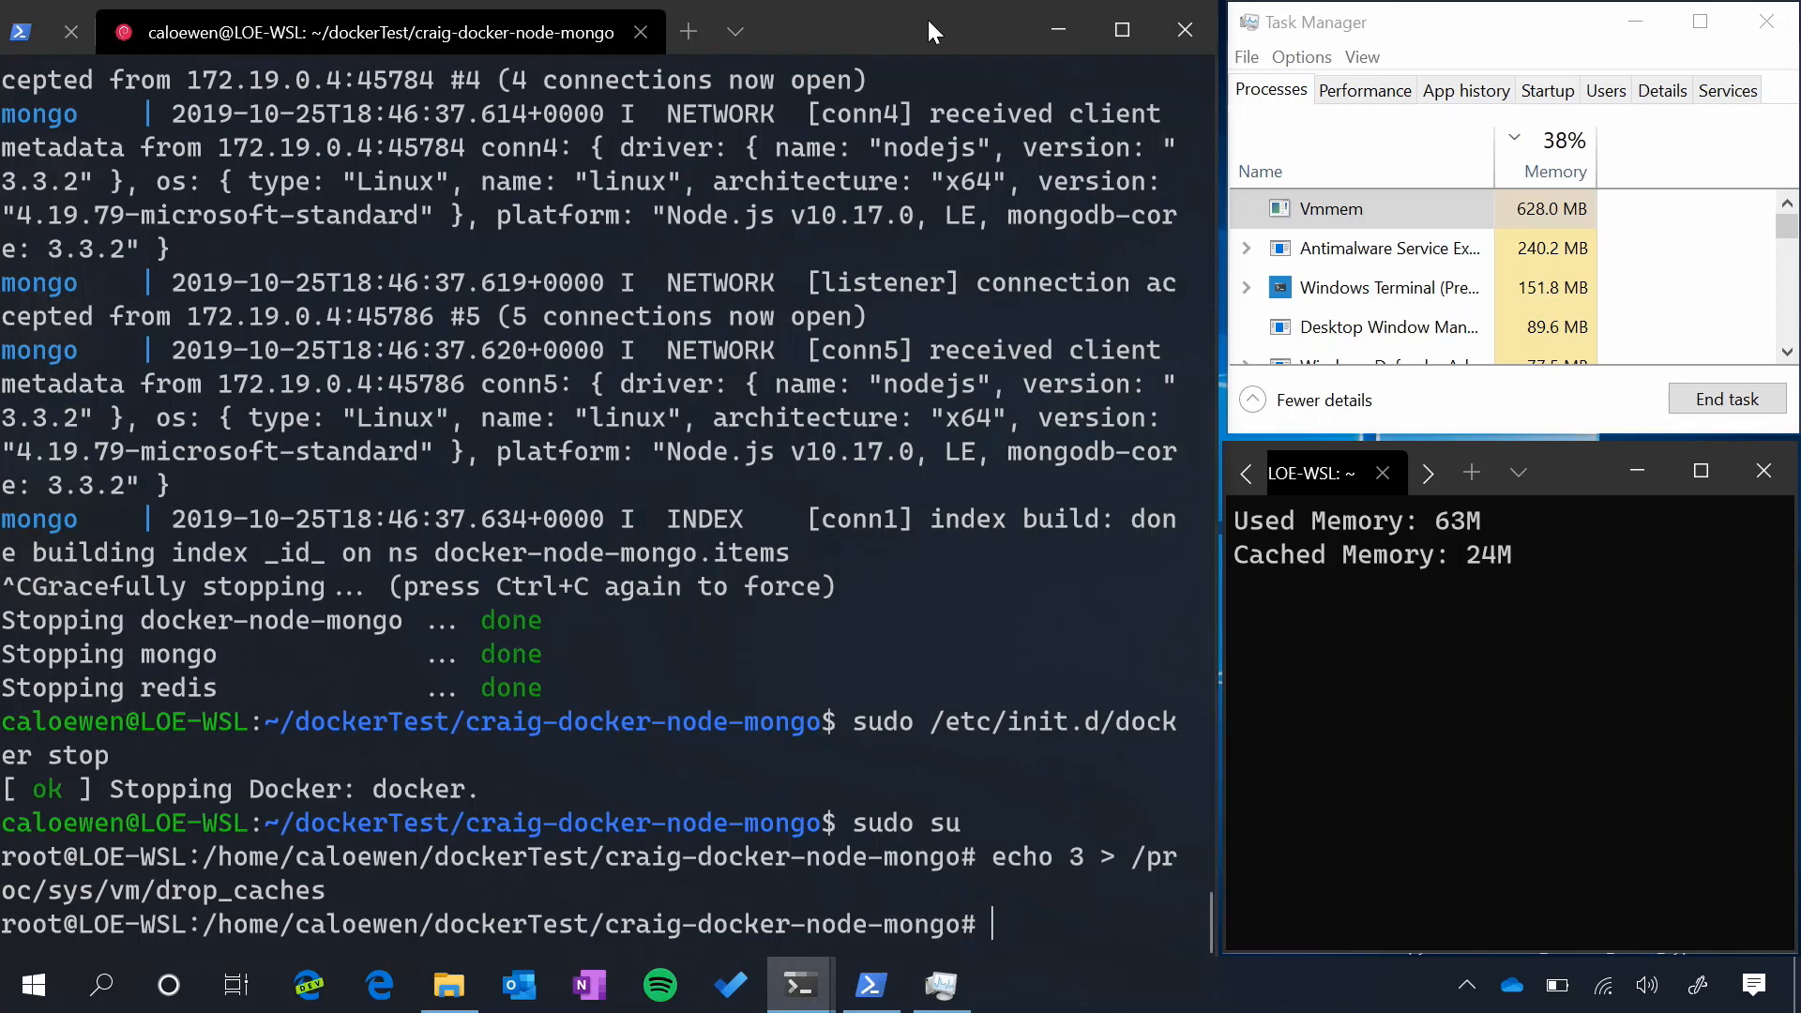
Exit the root shell and run dmesg to show drop_caches and WSL2 compaction messages
{"action": "type", "text": "exit"}
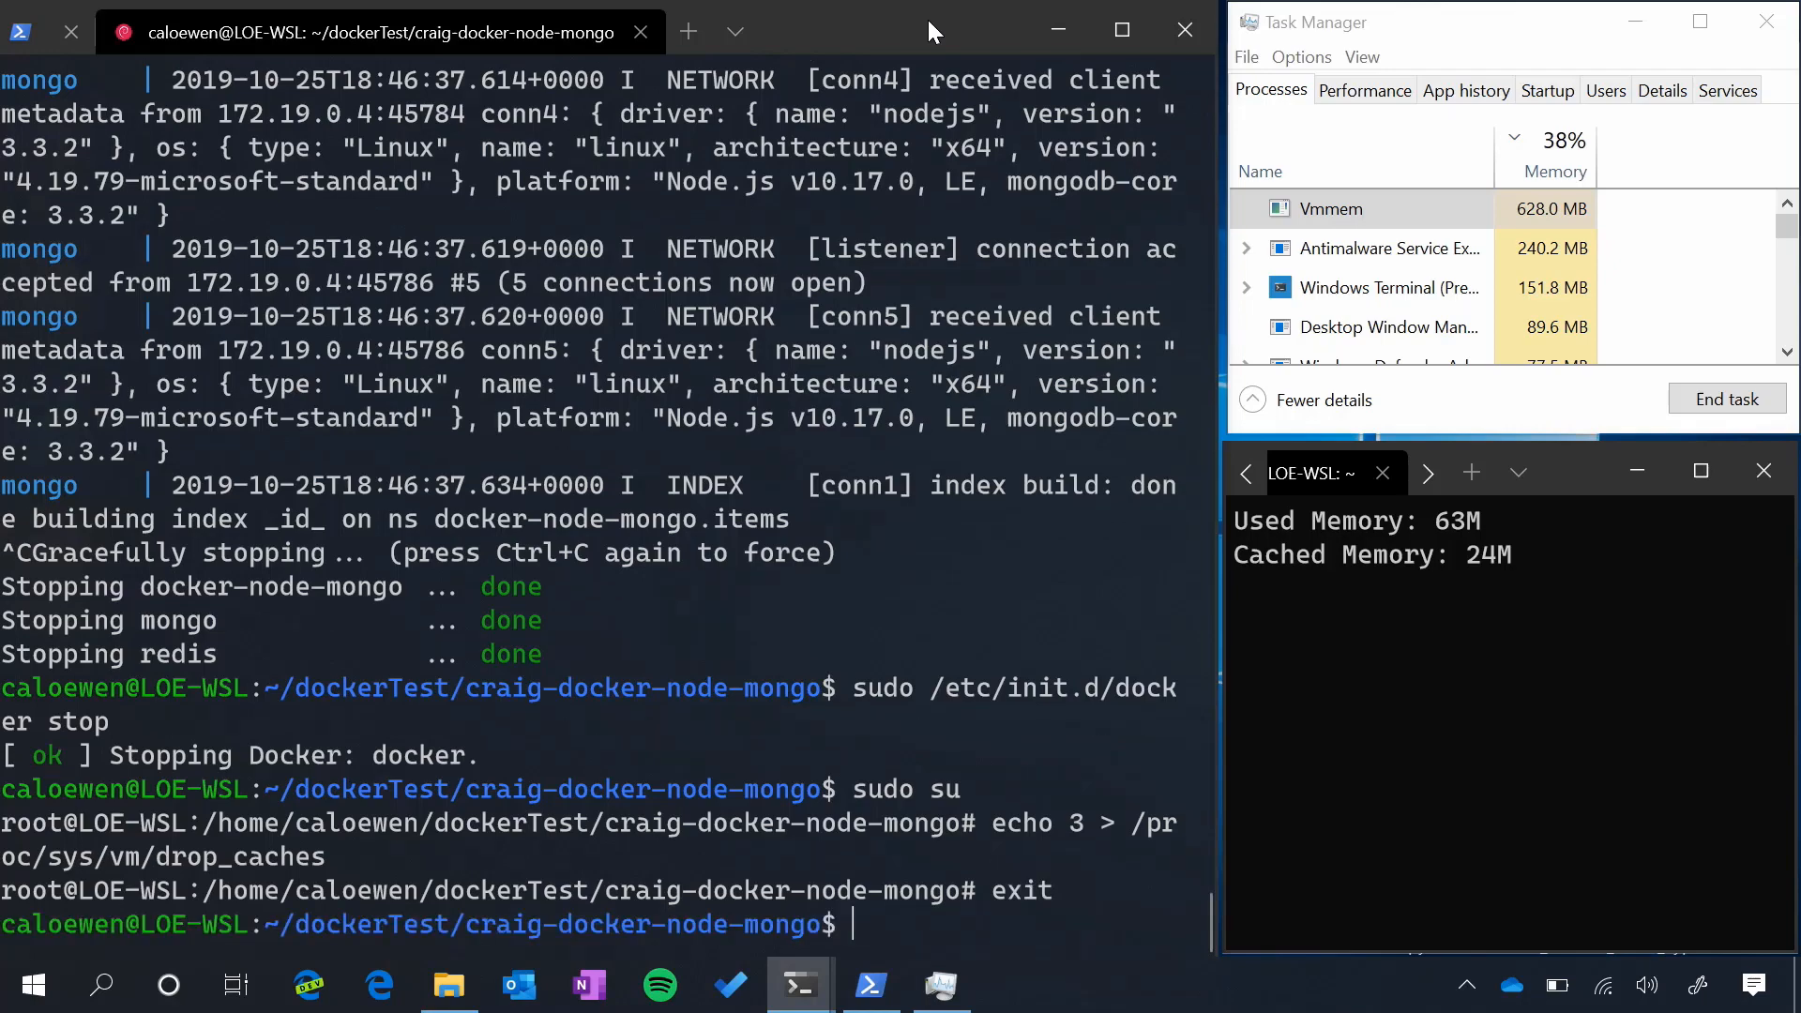
{"action": "type", "text": "dmesg"}
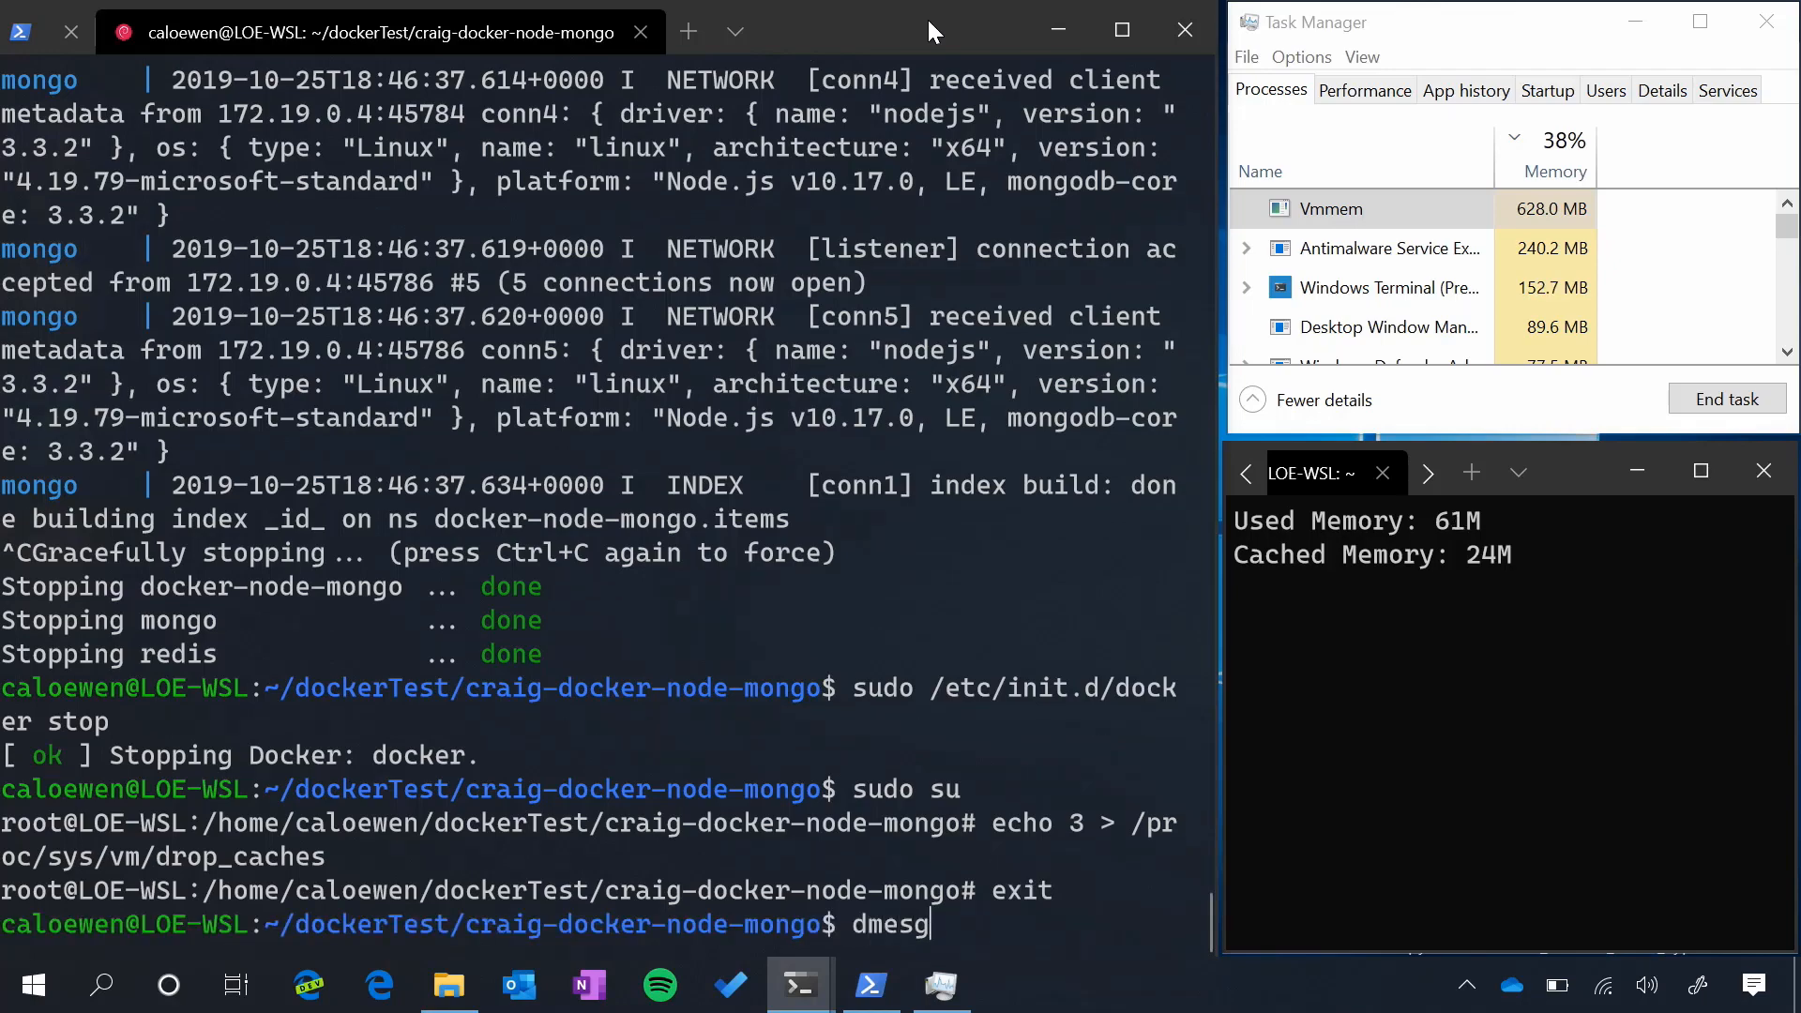
{"action": "key", "text": "Return"}
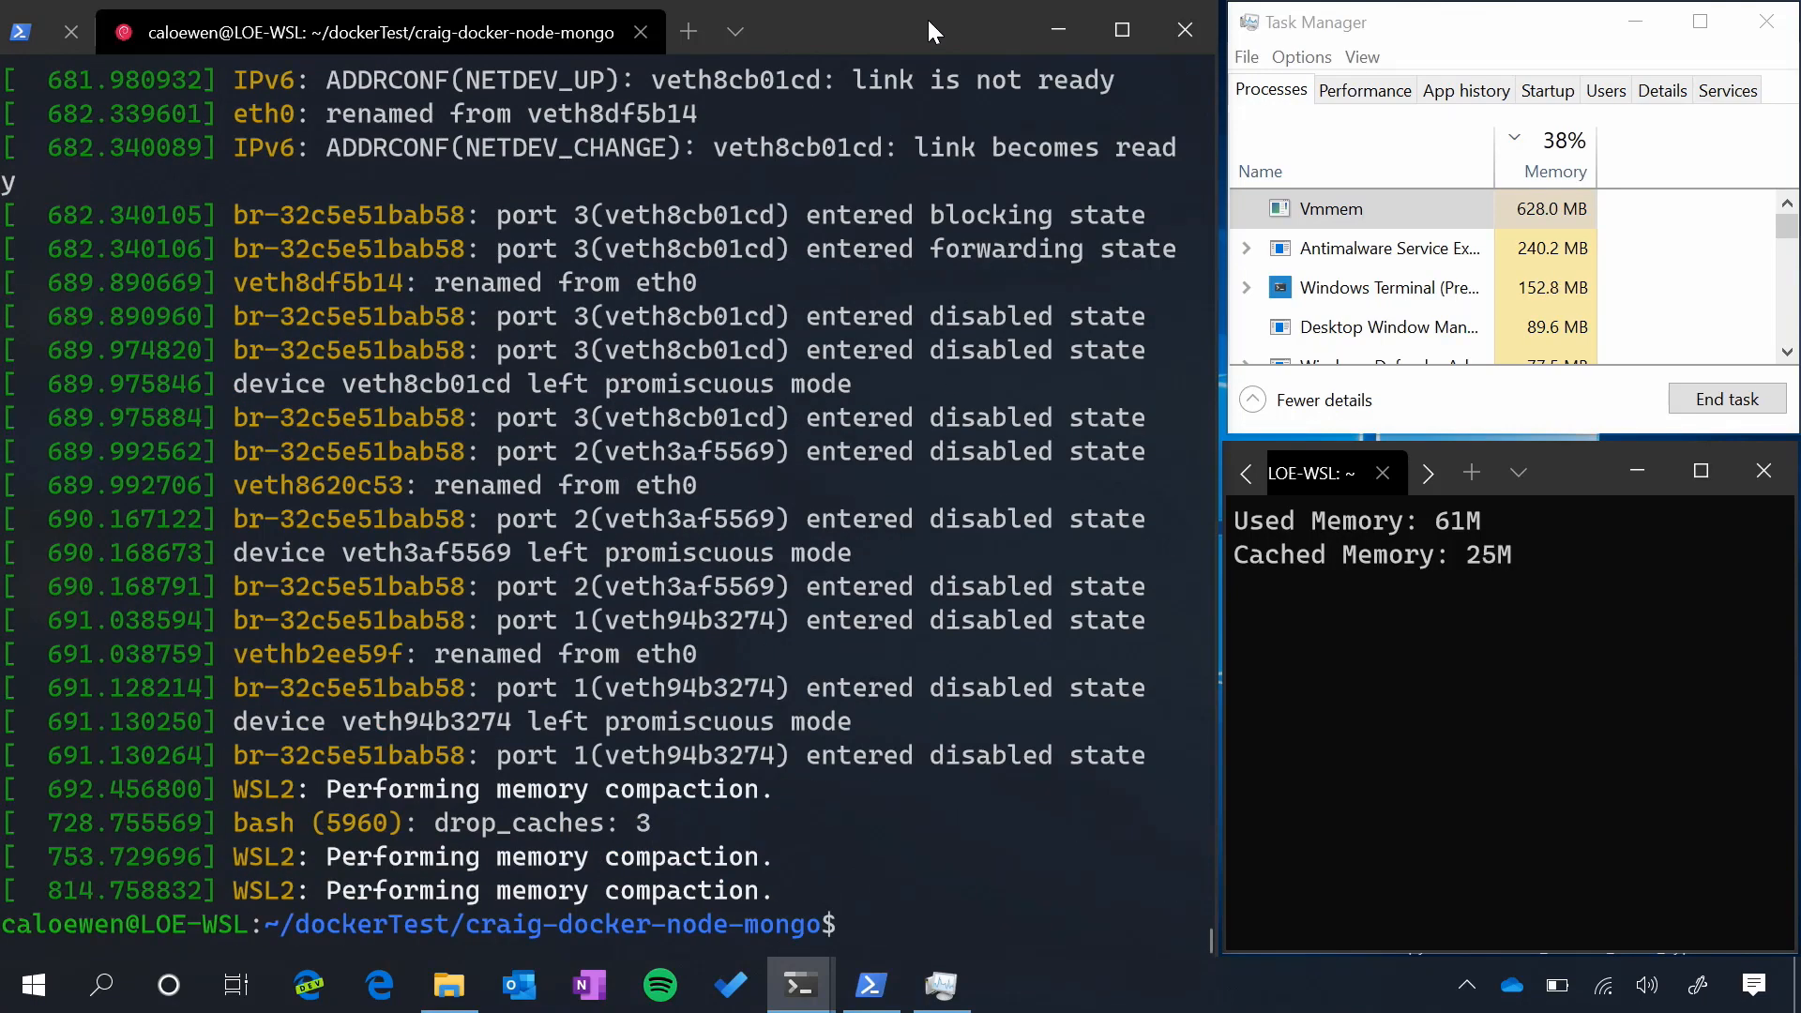